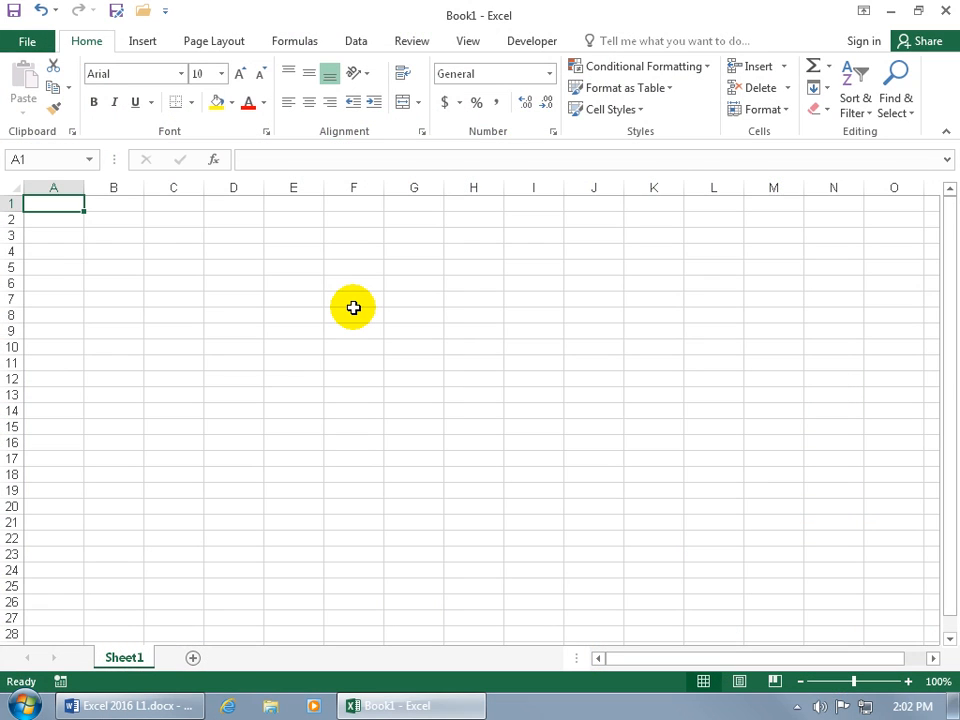
mouse_move(328, 308)
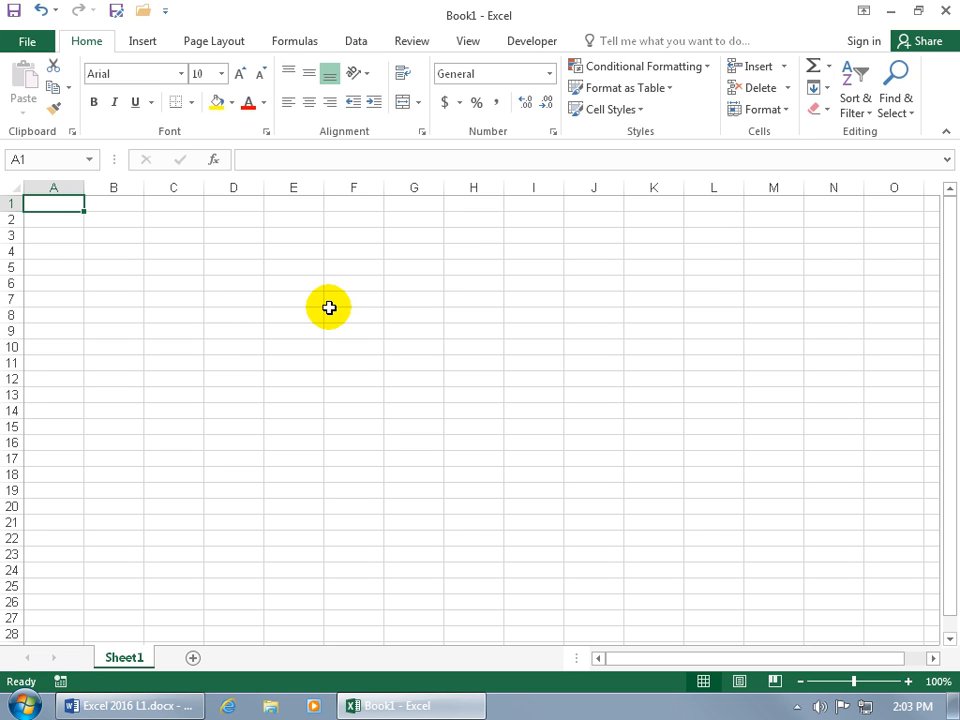
mouse_move(164, 292)
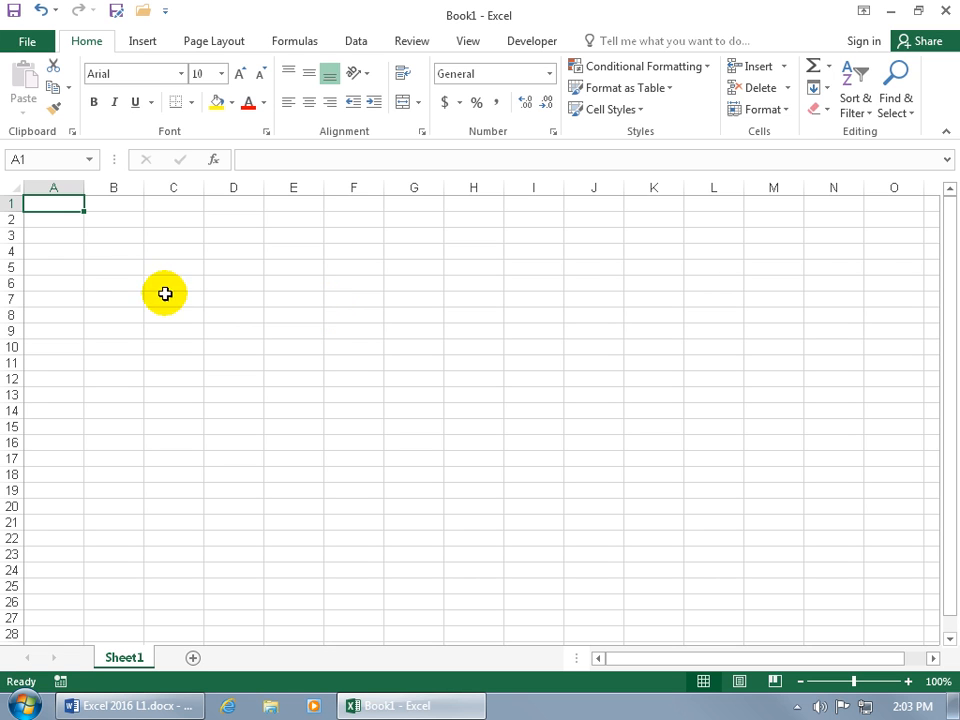
mouse_move(128, 266)
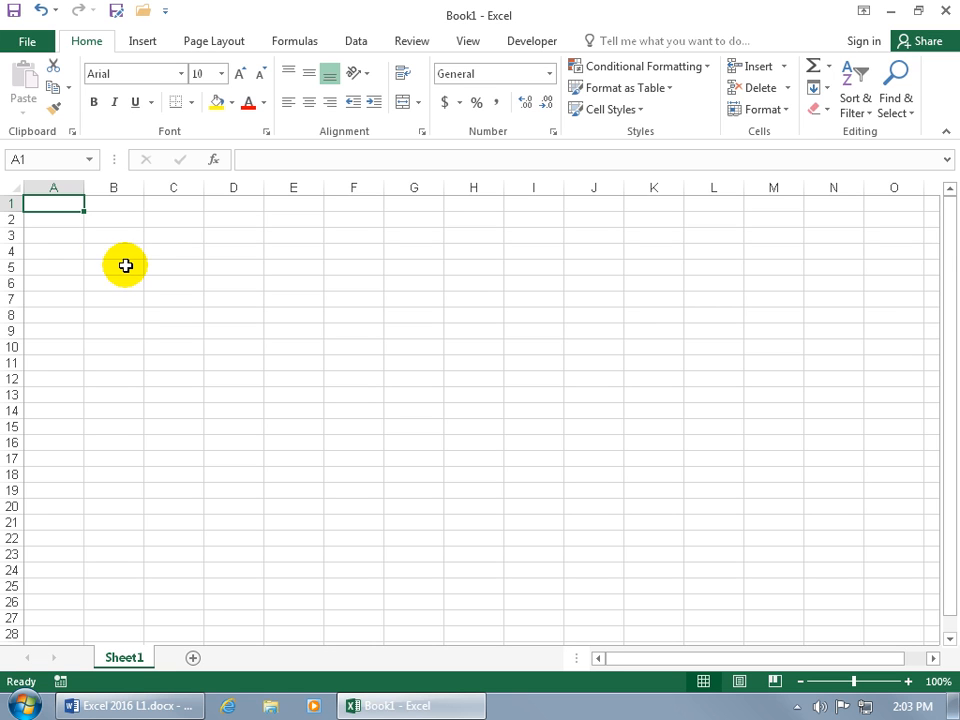
- Enter Months, Sales, Expenses and Profits across A2 to D2 as the header row
left_click(54, 218)
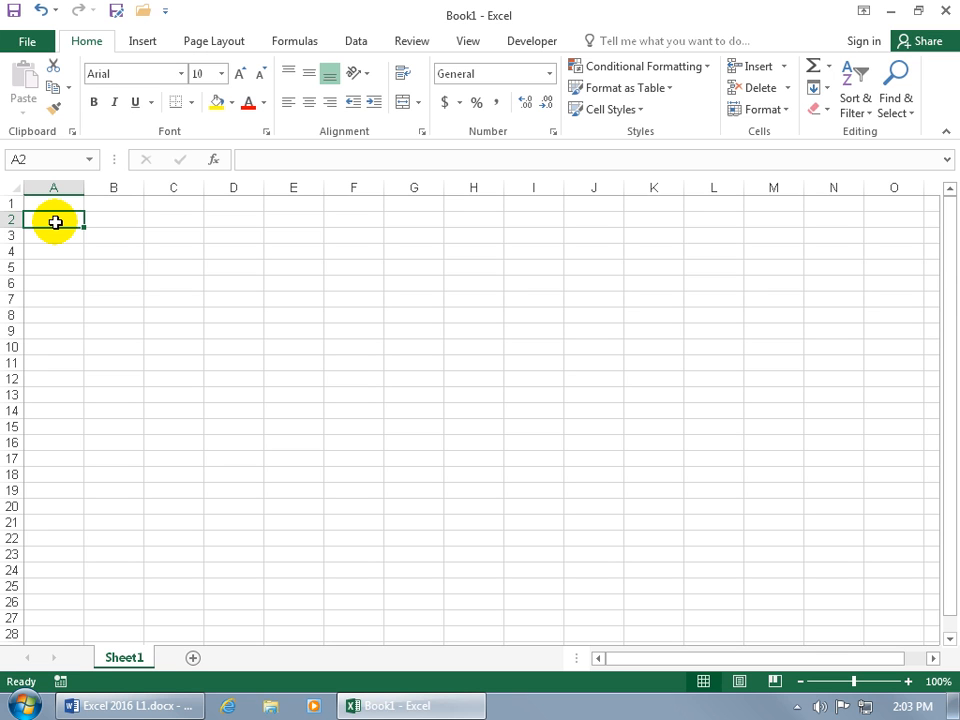
type("Months")
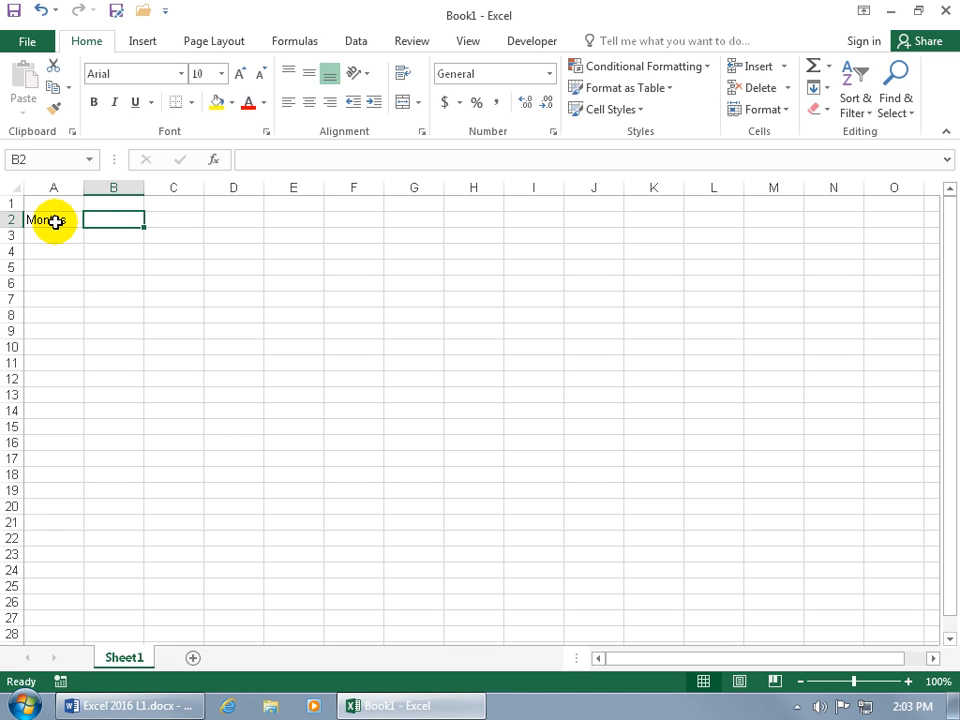
type("Sales")
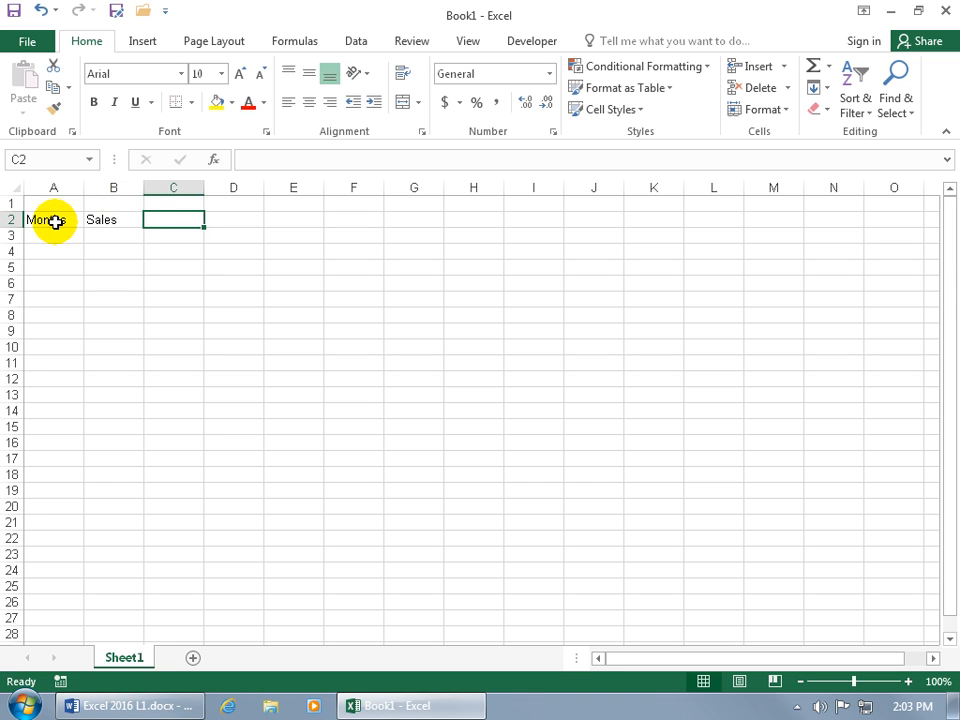
type("Expenses")
left_click(234, 220)
type("Pro")
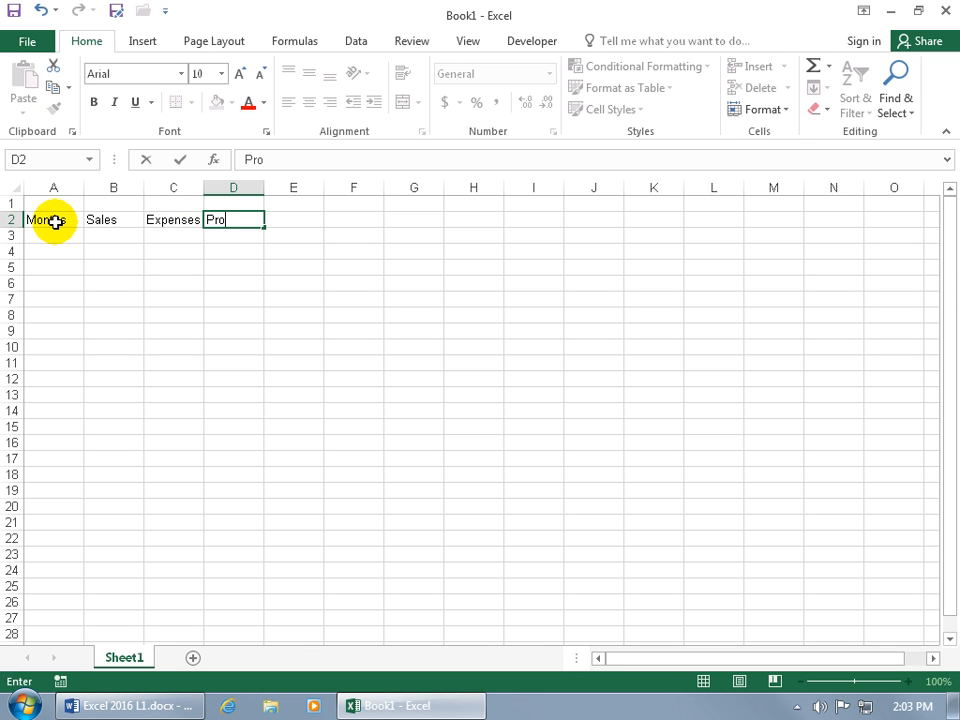
type("fits")
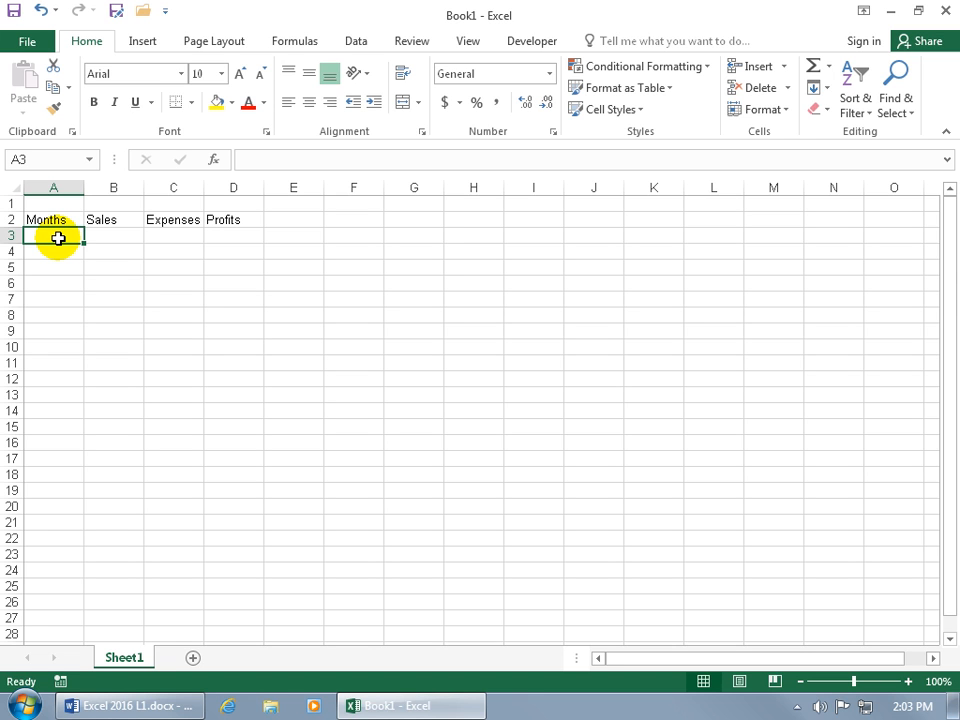
mouse_move(136, 288)
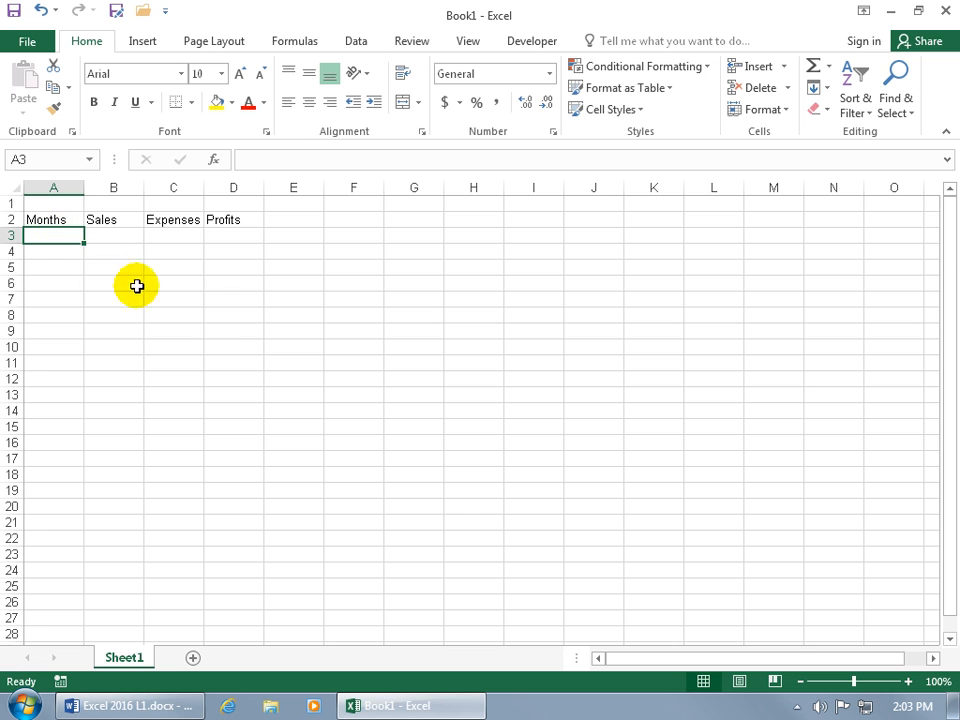
- Enter the practice numbers 1, 2, 3 and 4 across F10 to I10
left_click(352, 348)
type("1")
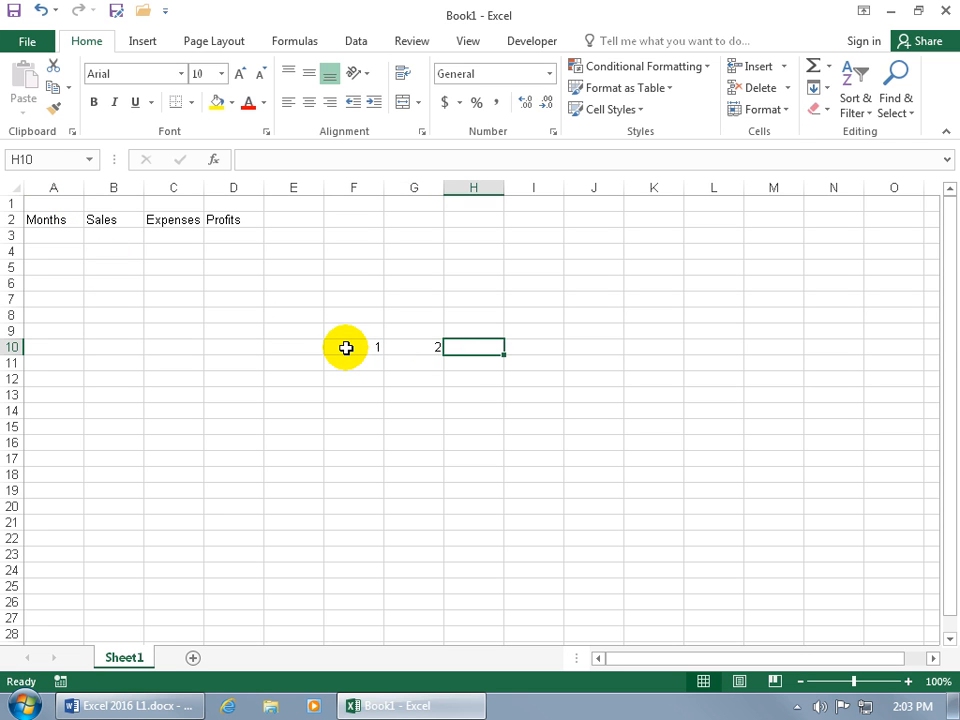
left_click(578, 488)
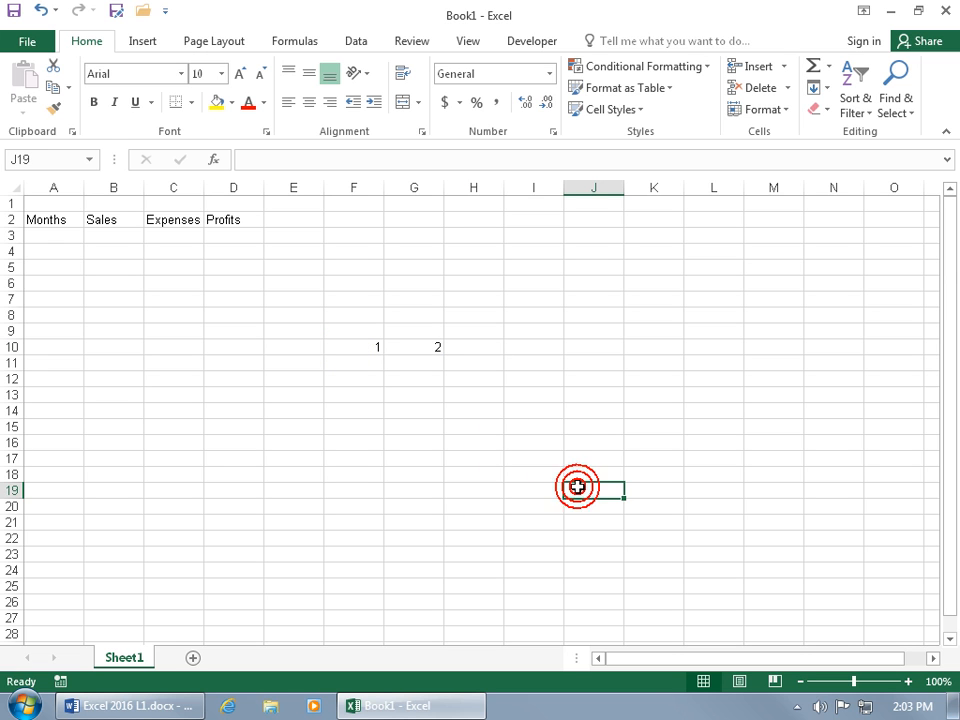
mouse_move(504, 404)
type("4")
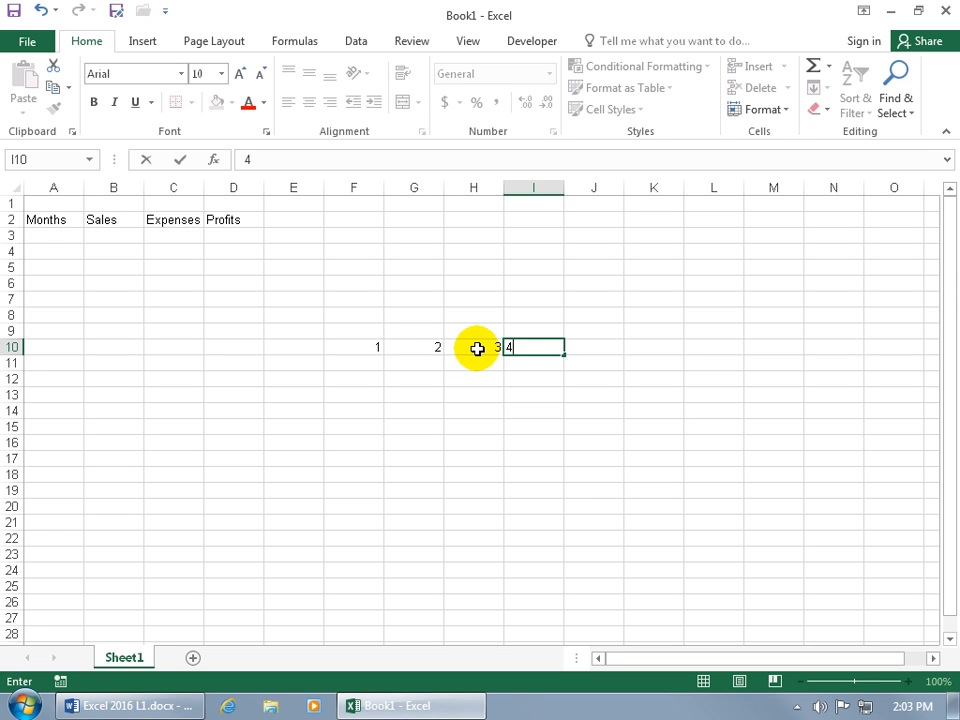
mouse_move(488, 364)
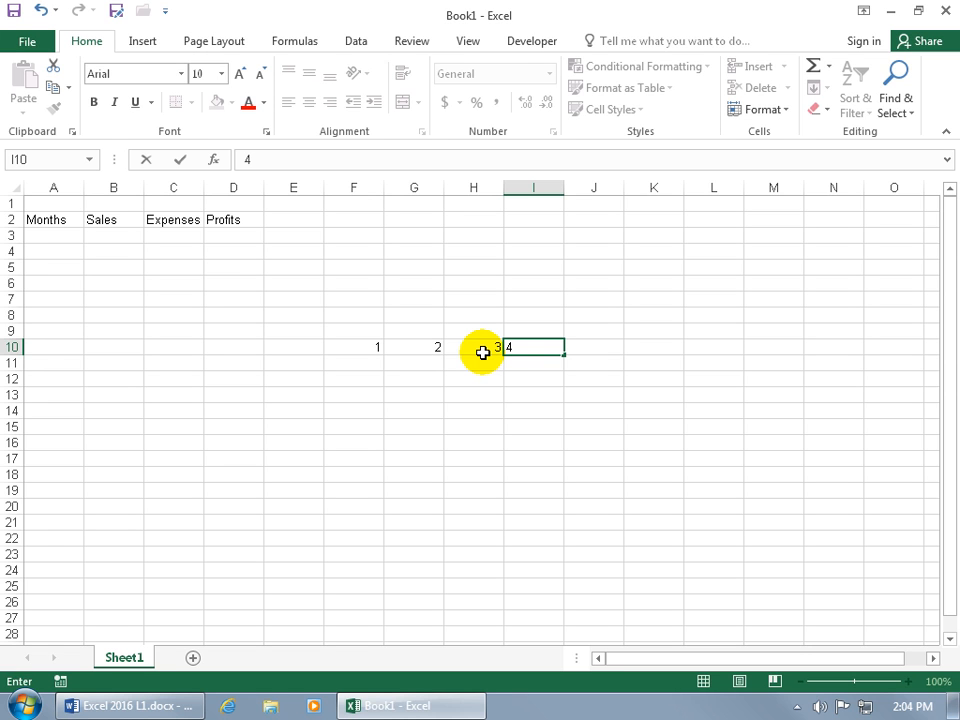
key("enter")
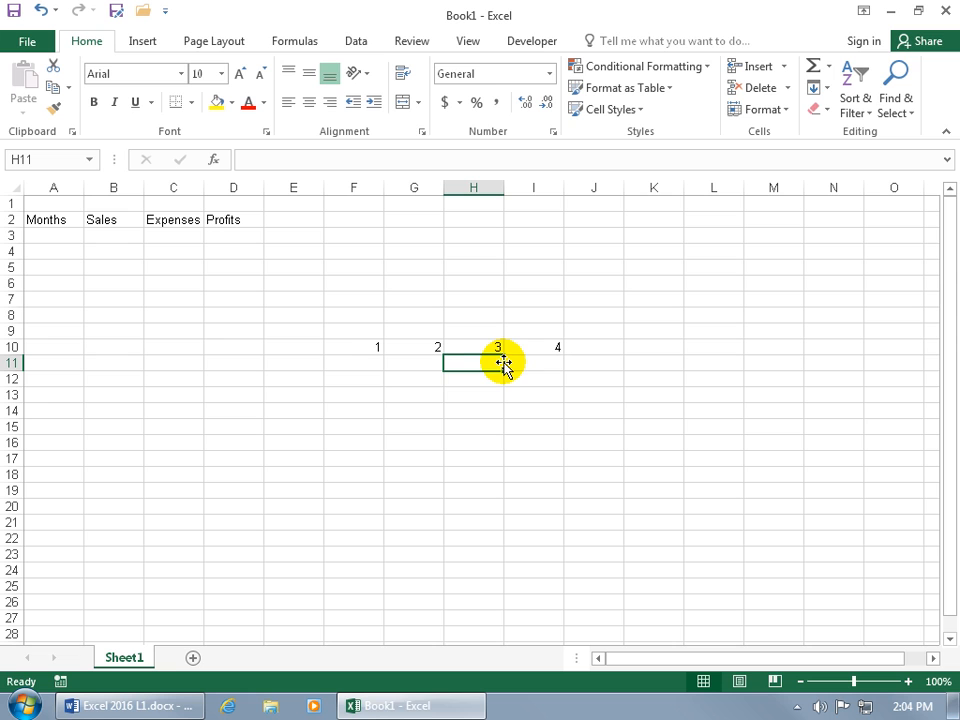
mouse_move(476, 420)
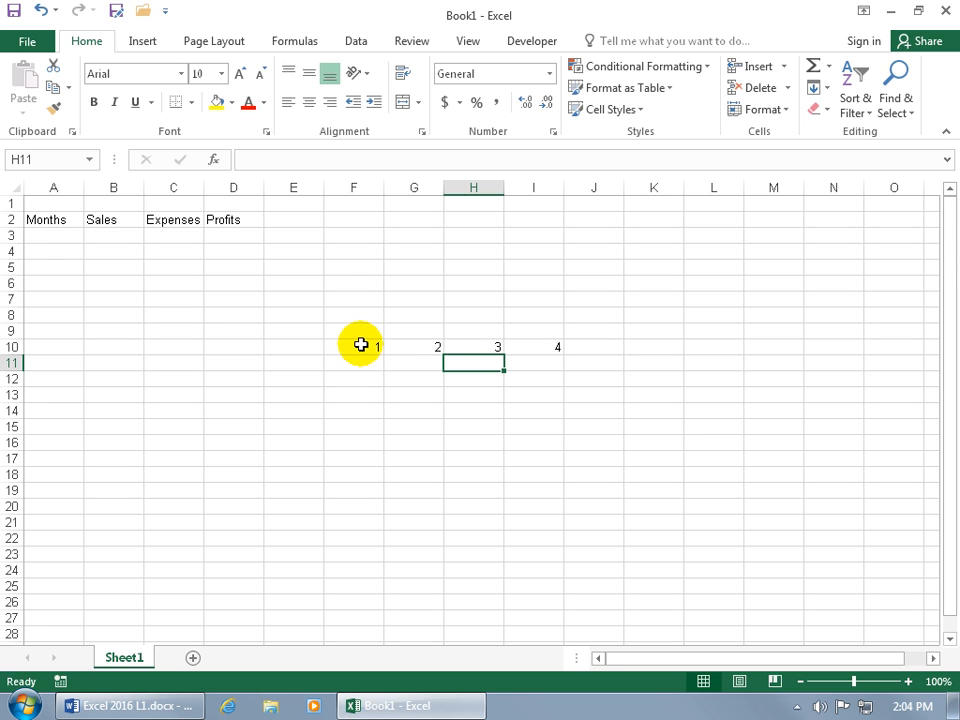
left_click(352, 346)
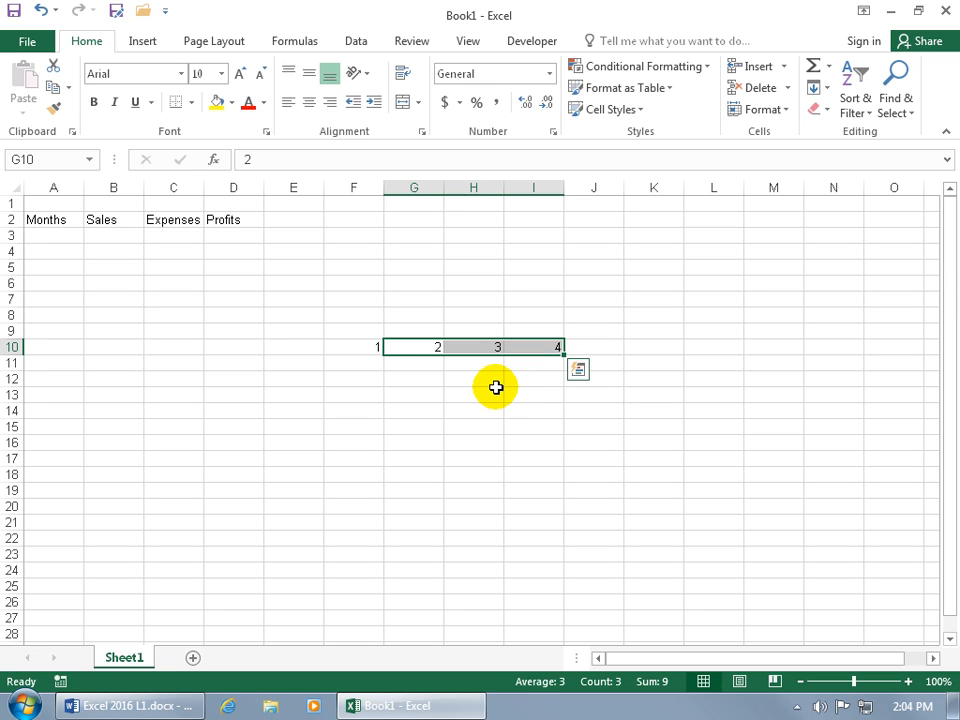
mouse_move(376, 368)
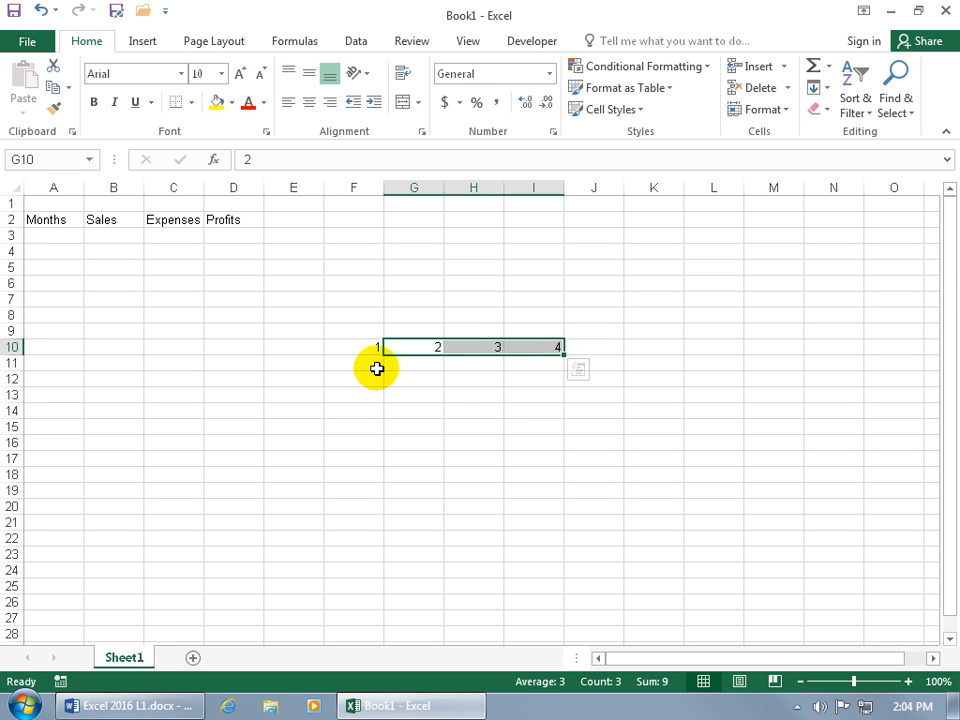
mouse_move(360, 360)
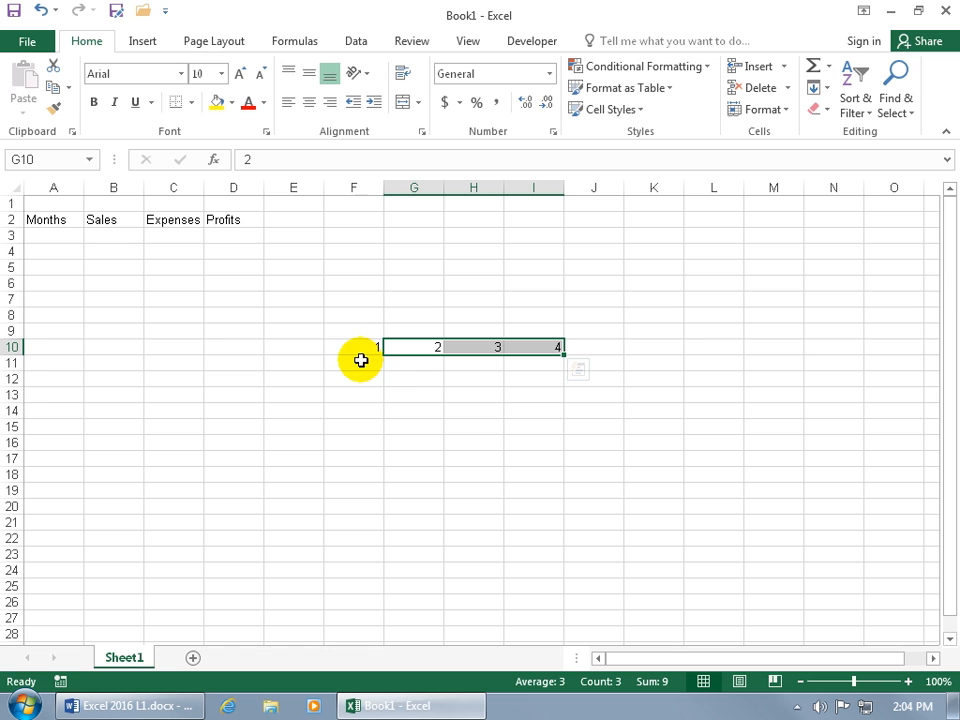
mouse_move(432, 376)
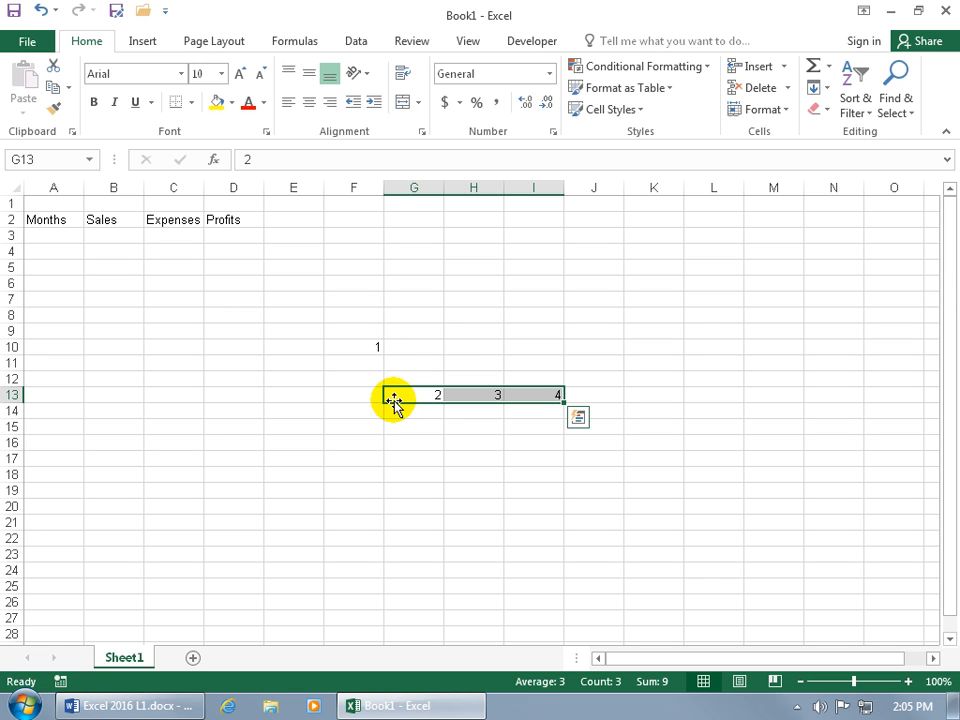
left_click(14, 10)
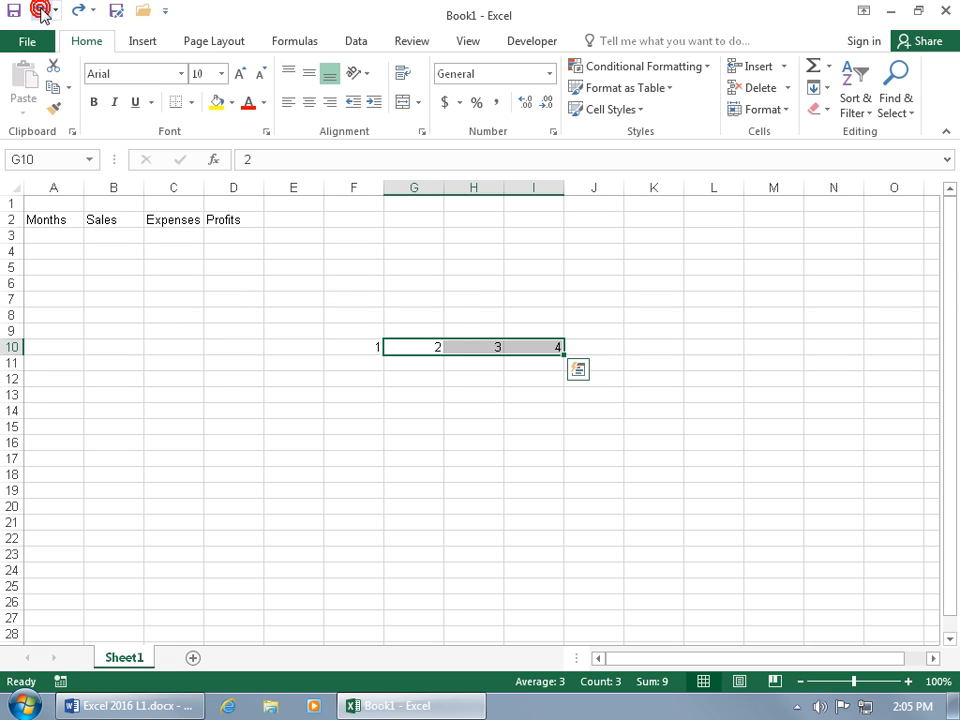
mouse_move(392, 400)
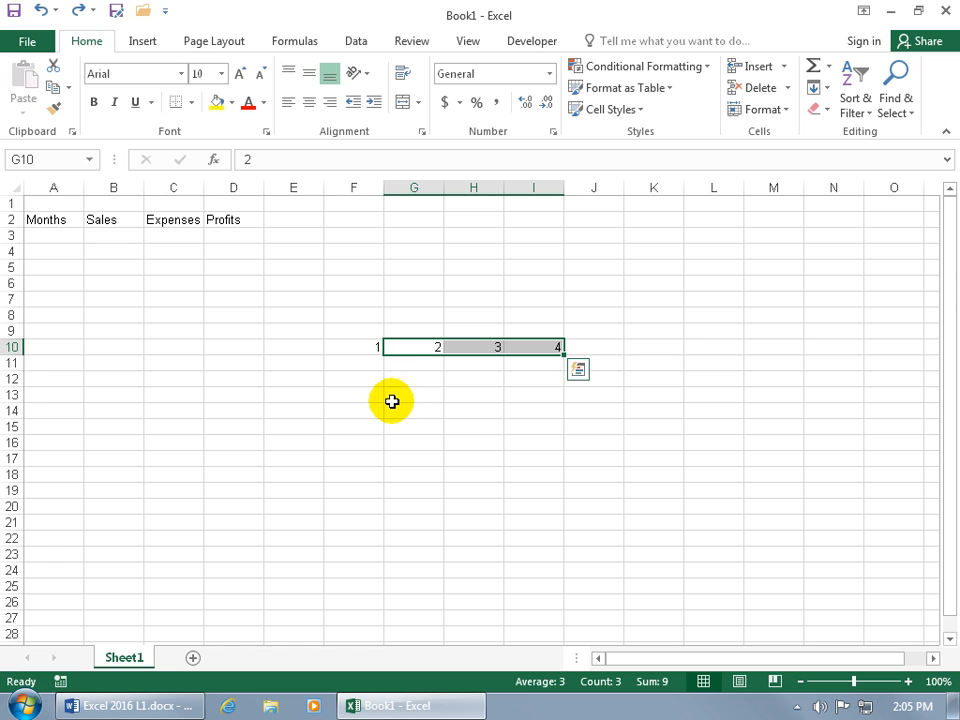
mouse_move(344, 344)
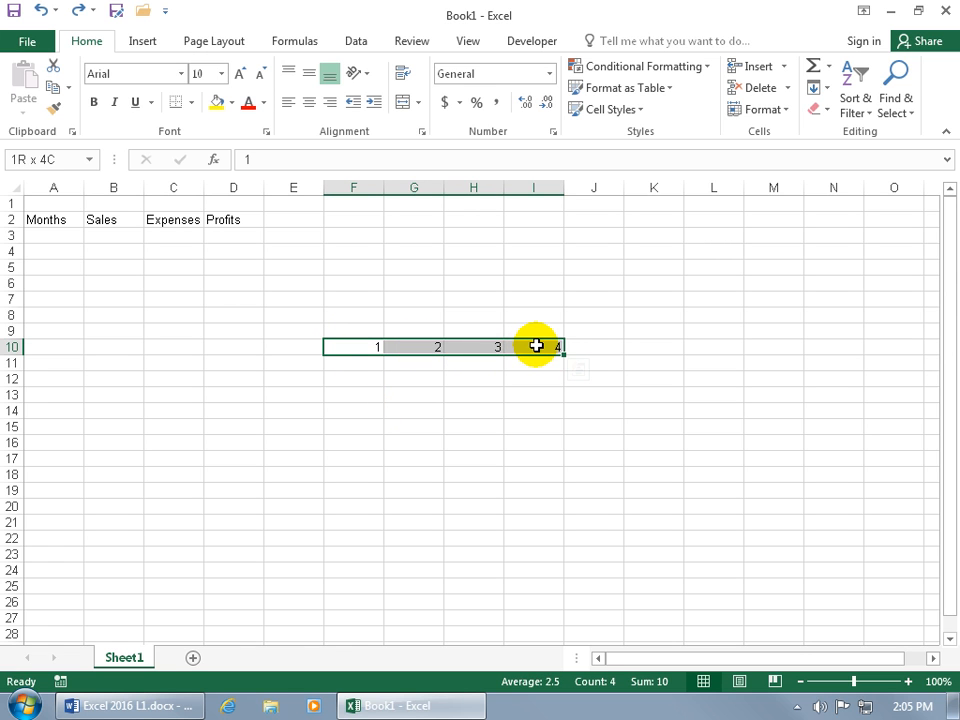
- Delete the practice numbers from F10:I10 and move to cell A3
key("Delete")
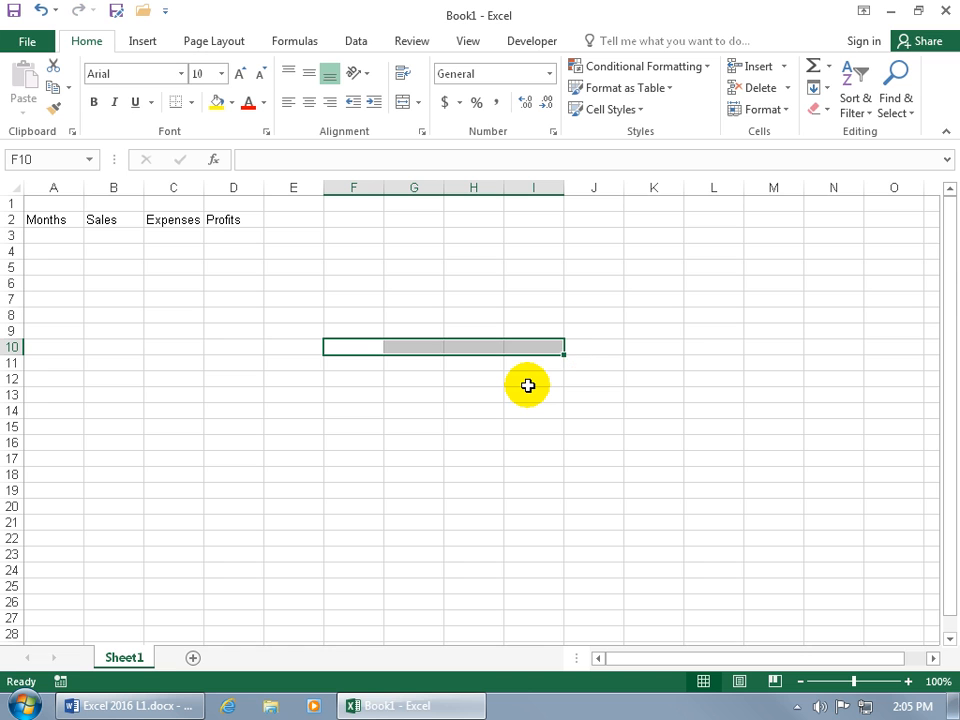
mouse_move(120, 298)
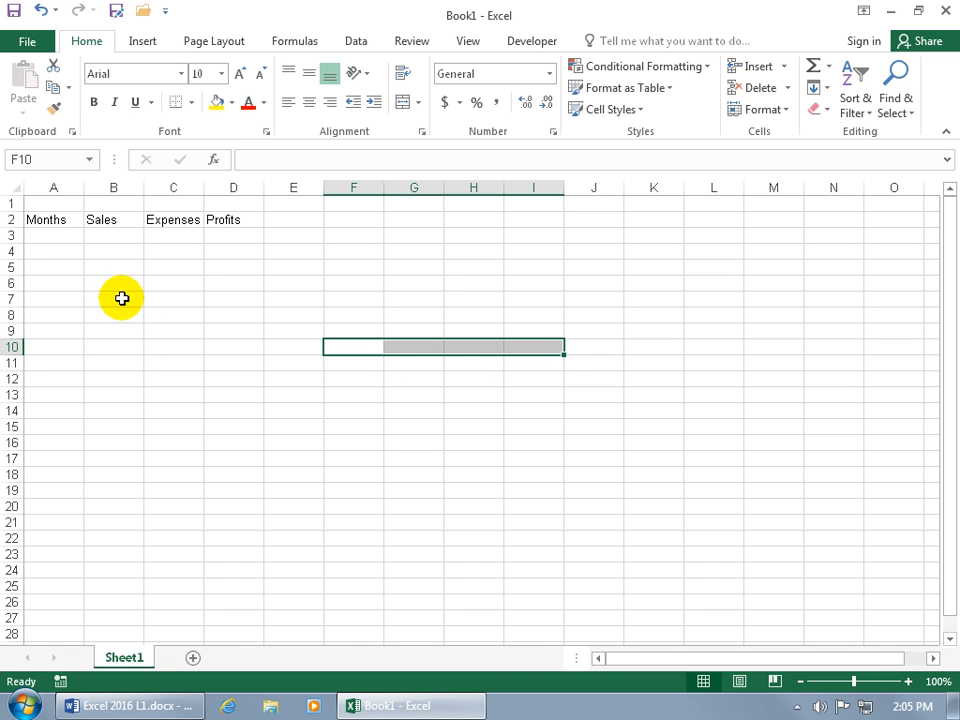
left_click(54, 236)
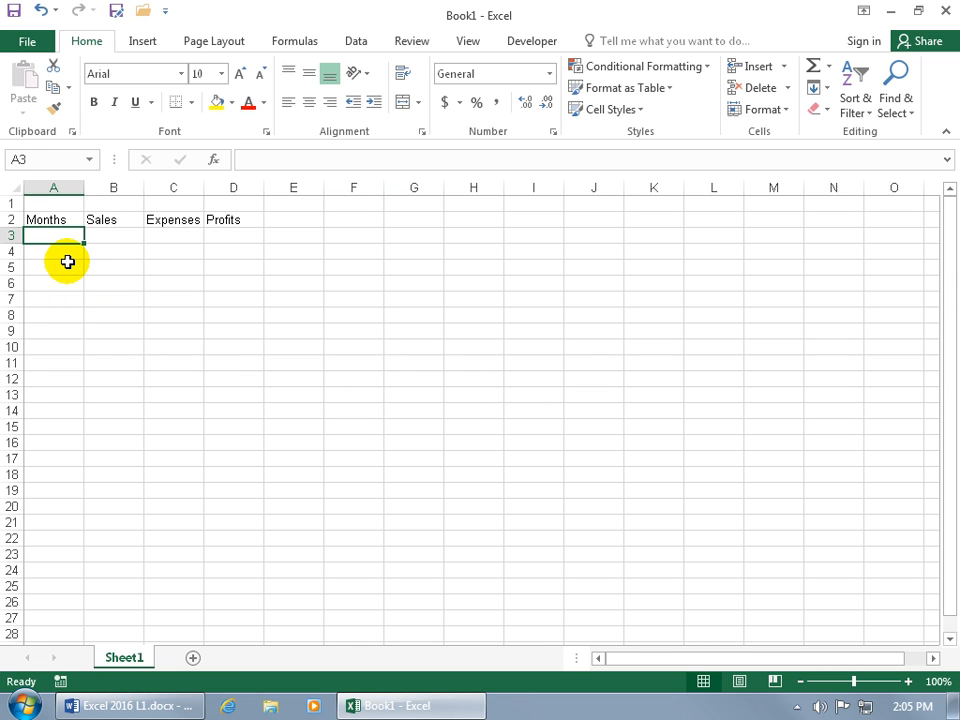
mouse_move(230, 224)
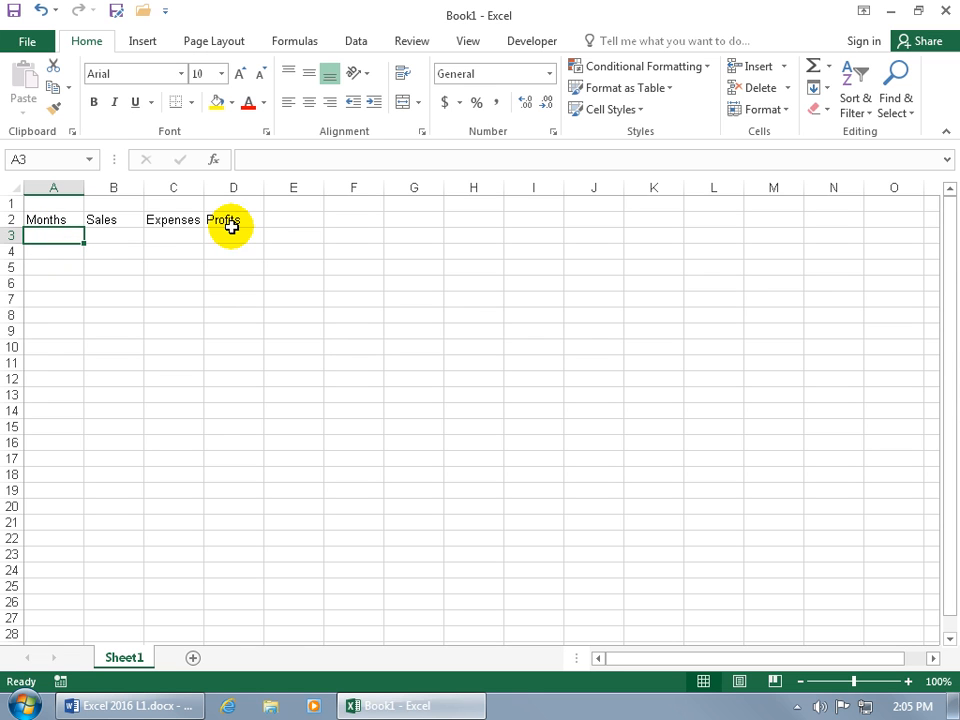
mouse_move(162, 284)
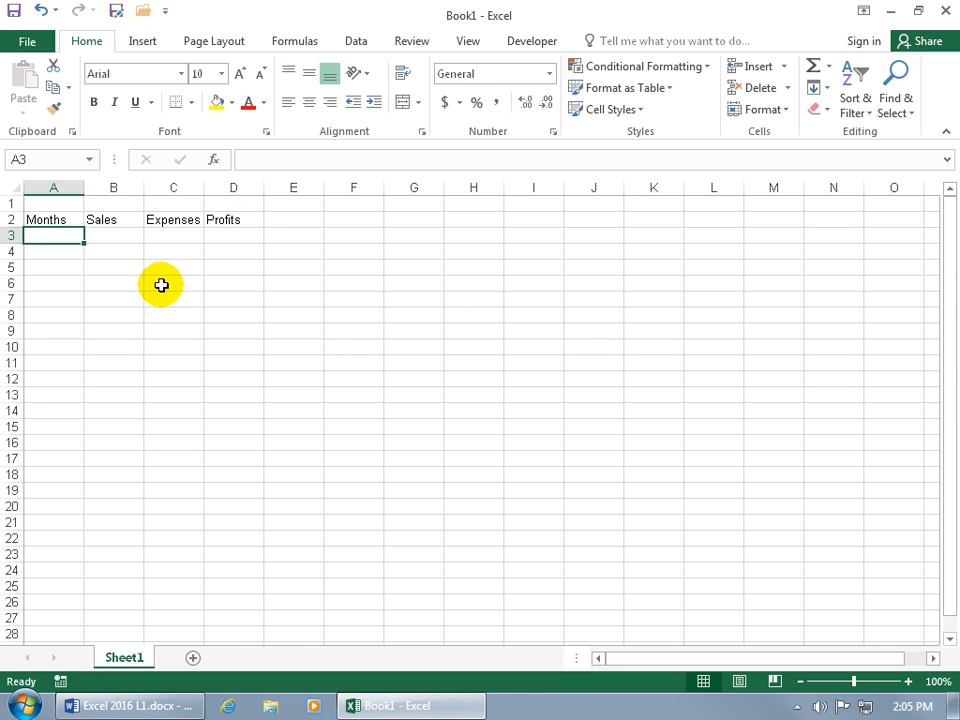
mouse_move(88, 272)
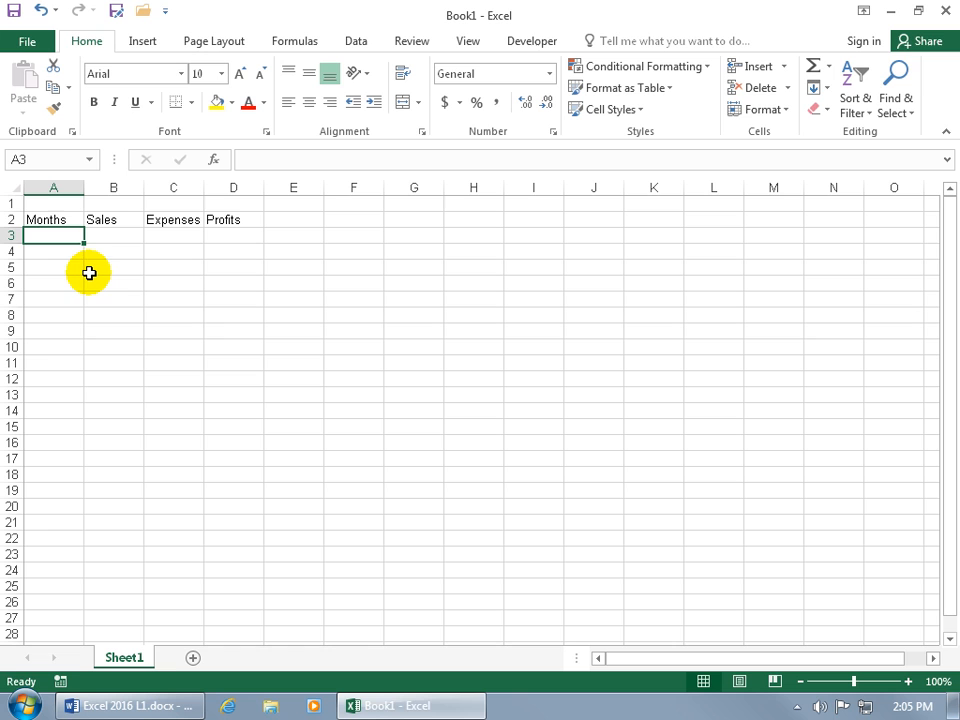
mouse_move(52, 238)
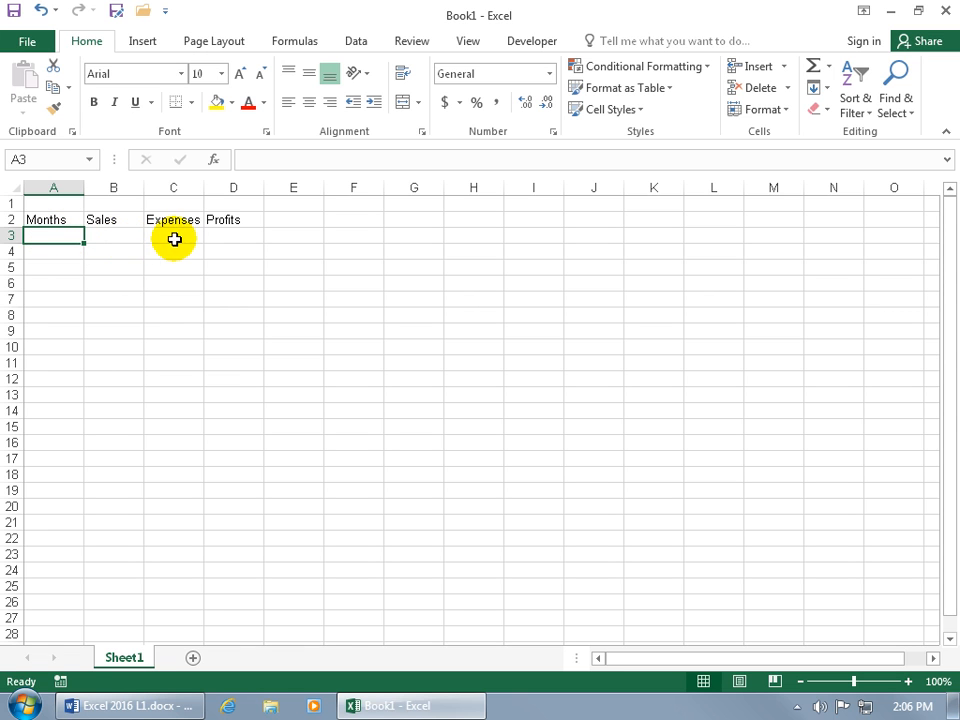
- Enter January and February in A3 and A4, with a stray Months entry below
type("January")
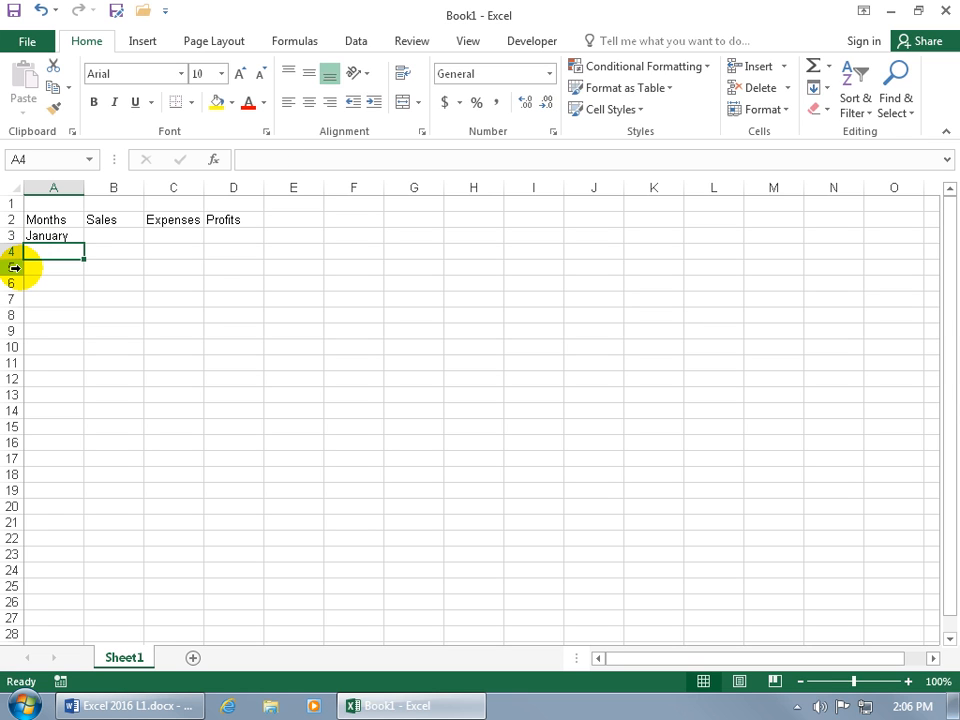
type("Februar")
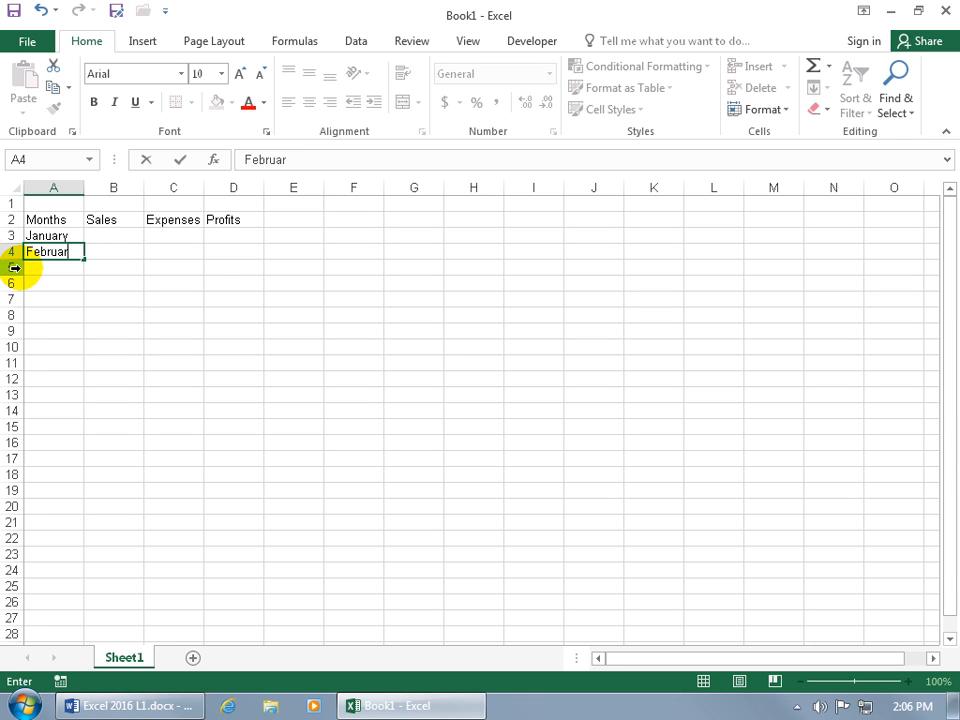
type("Months")
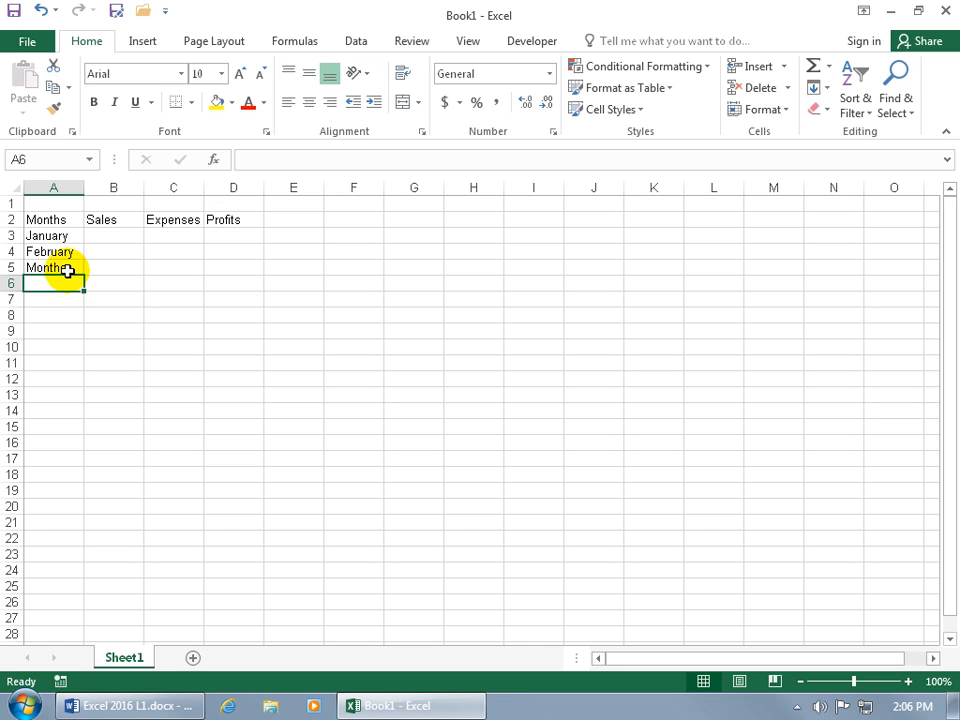
- Clear the stray Months entry in A5 and enter March instead
left_click(54, 268)
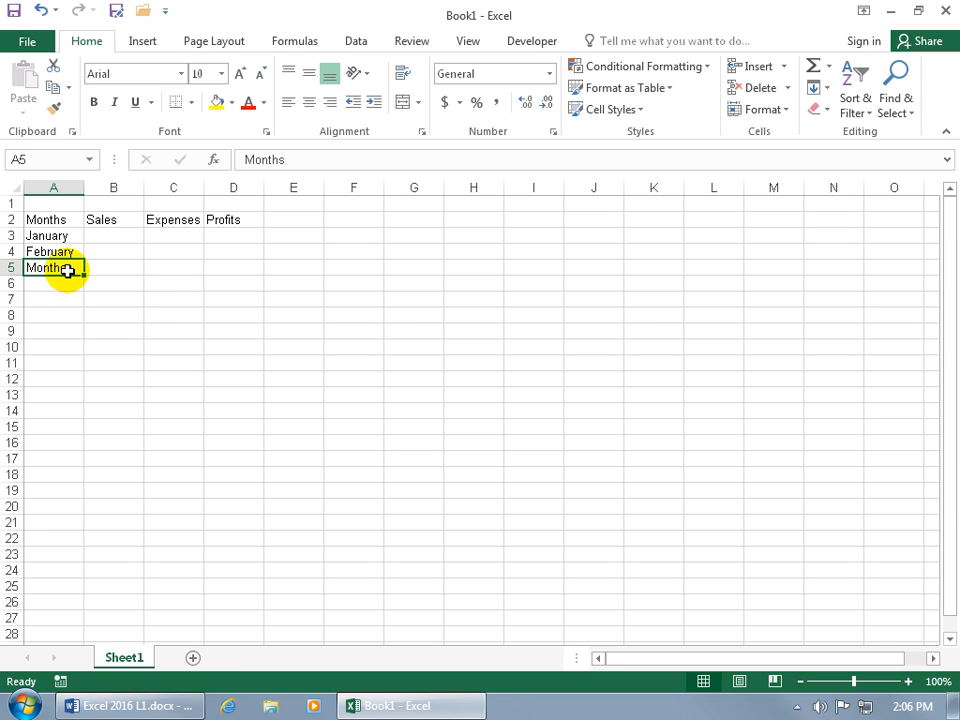
key("Delete")
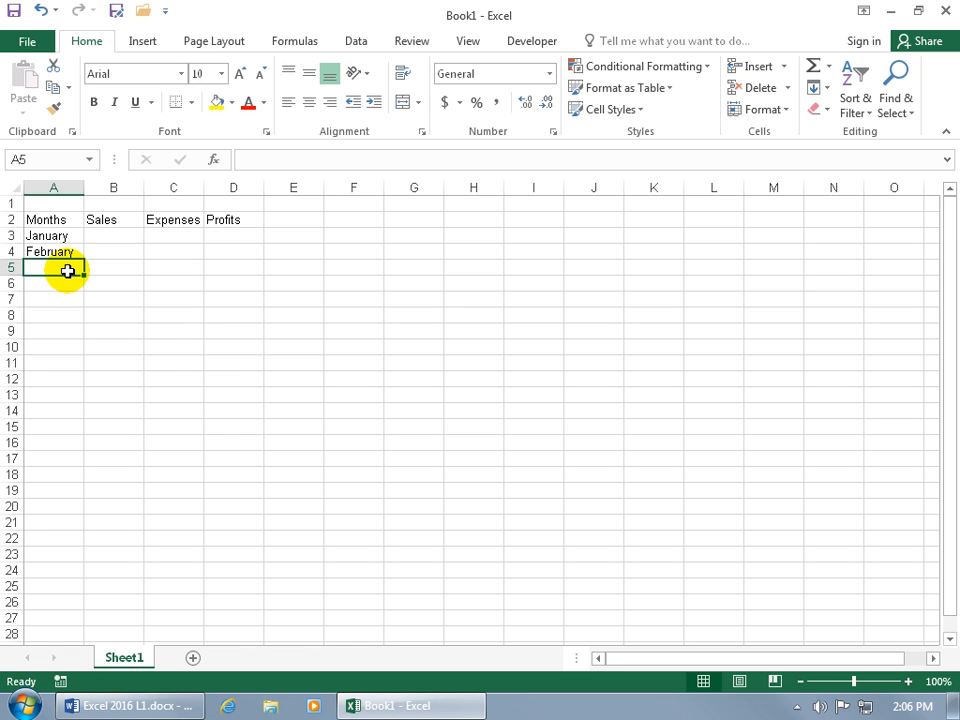
type("Months")
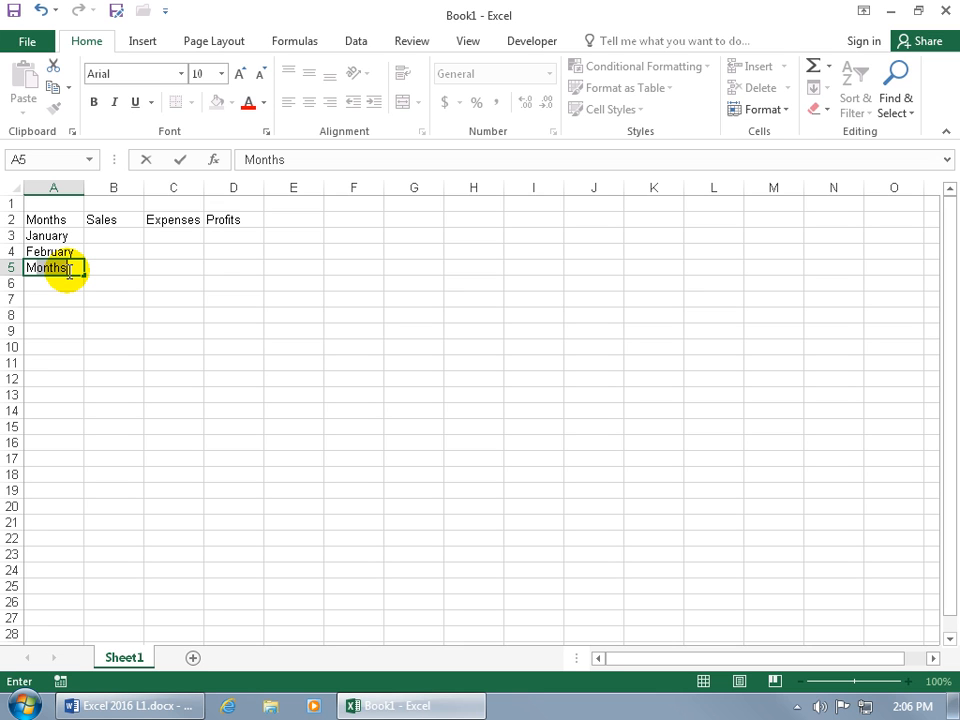
type("March")
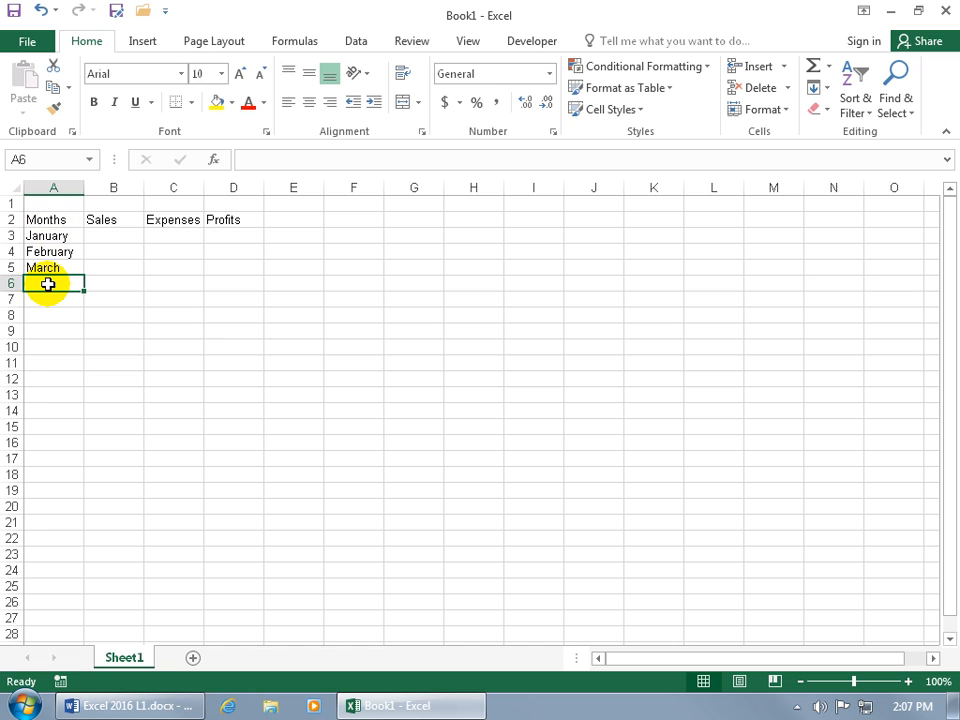
type("M")
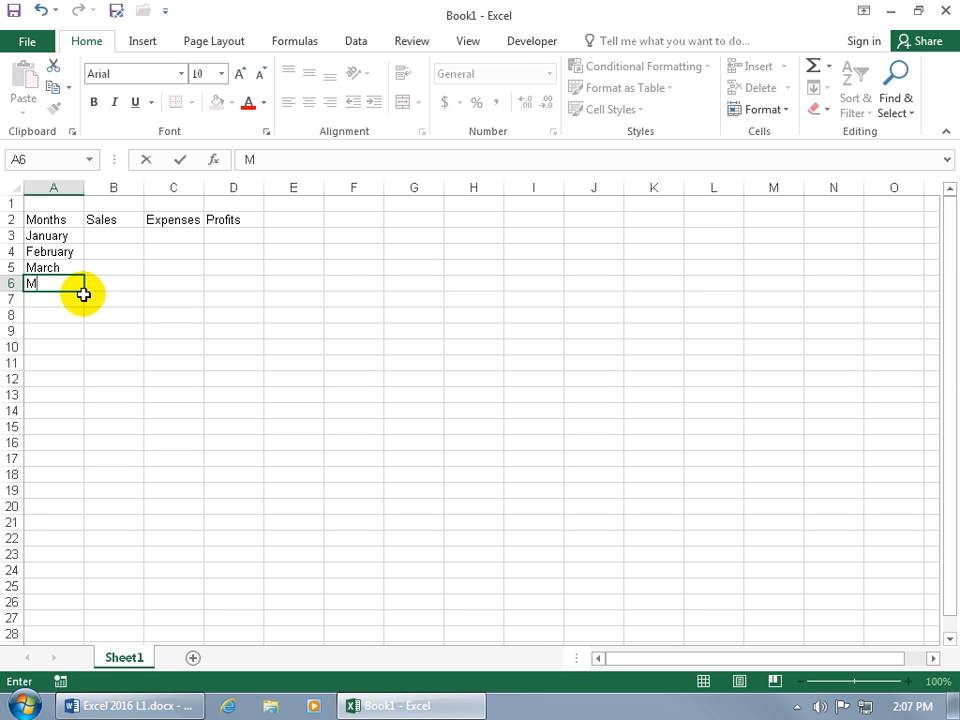
type("arch")
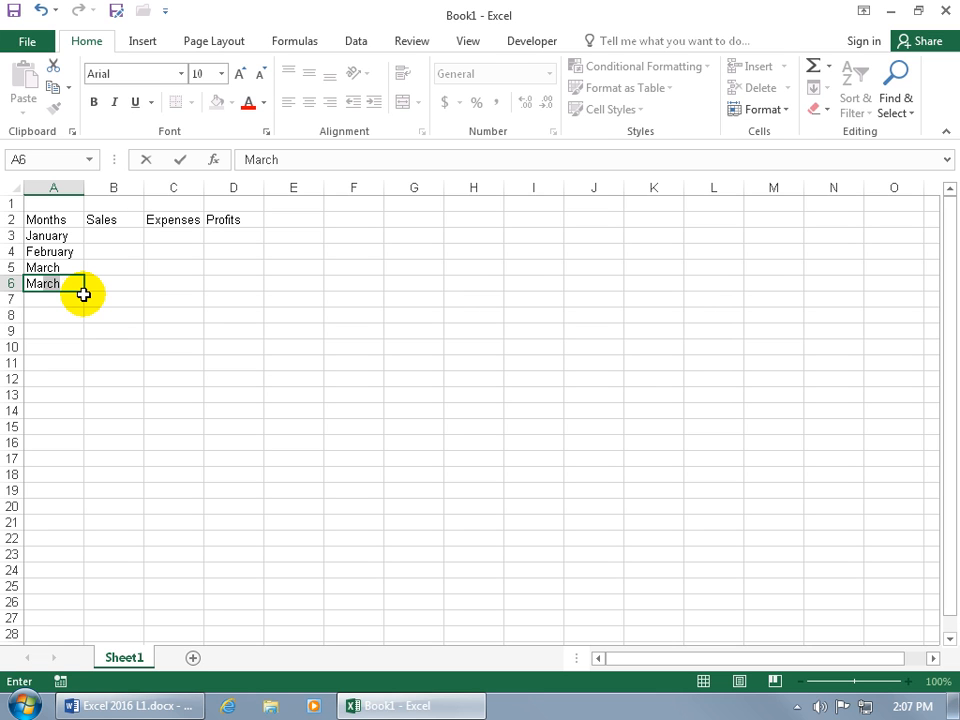
type("Months")
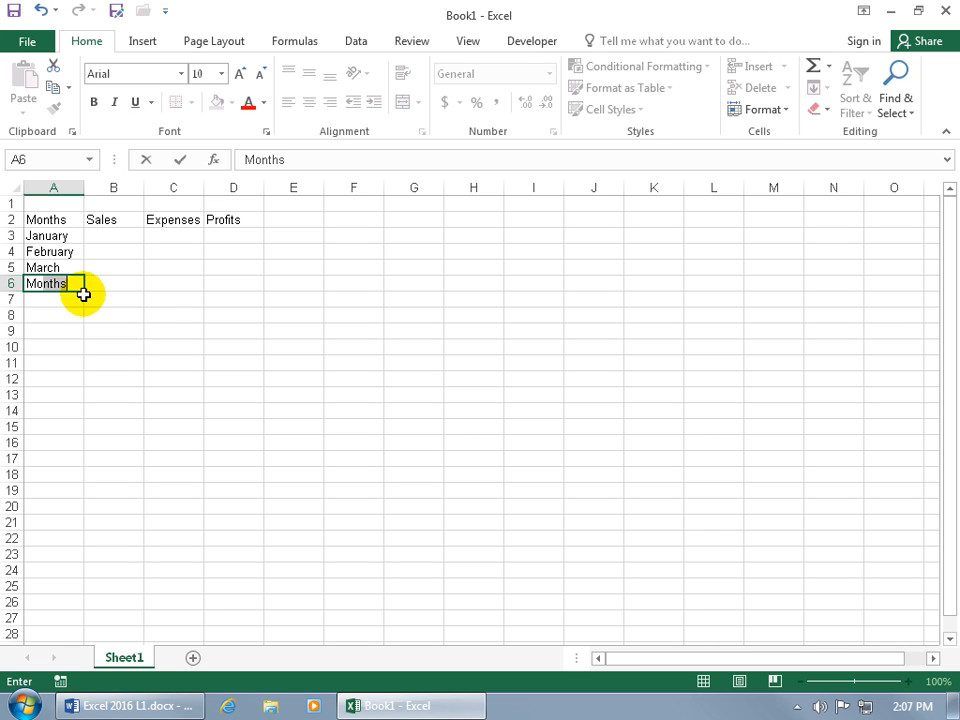
key("Delete")
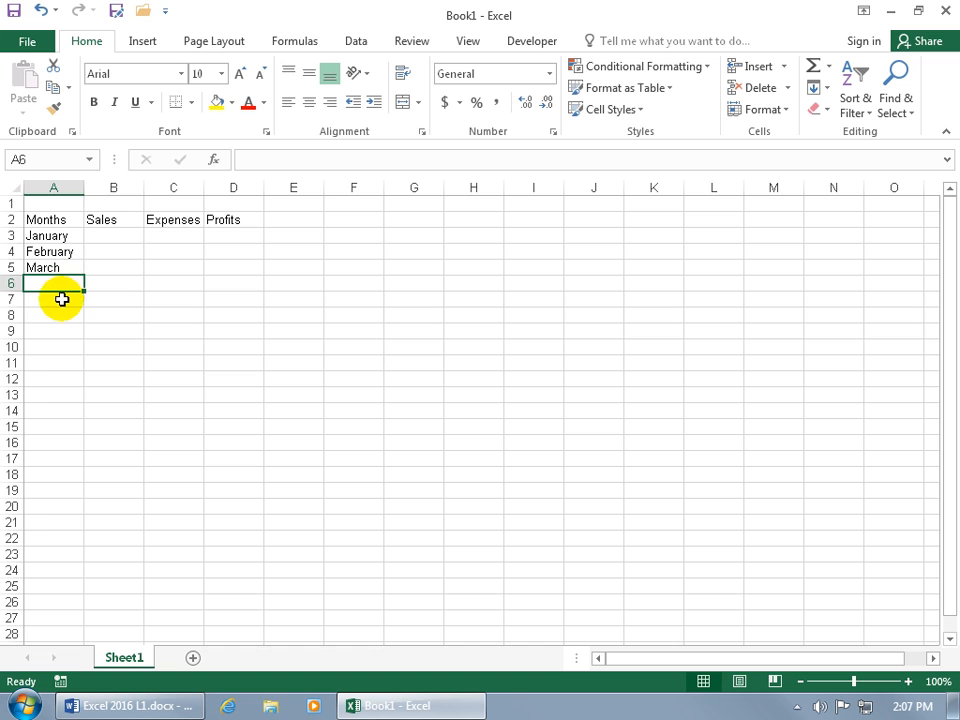
- Enter the Totals label in A7 below March
left_click(52, 300)
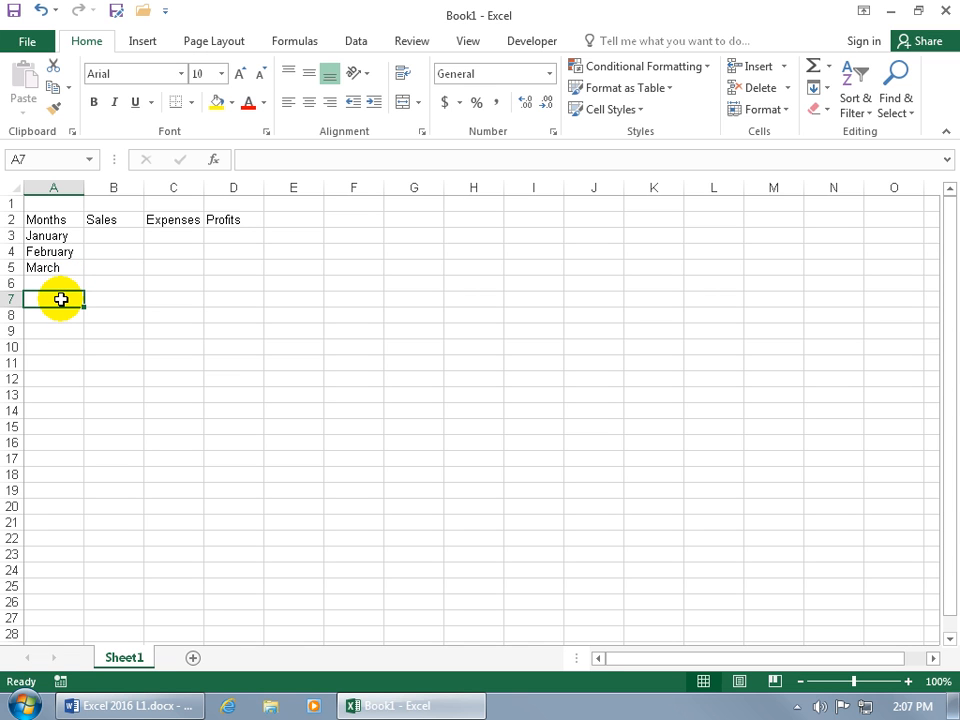
type("Totals")
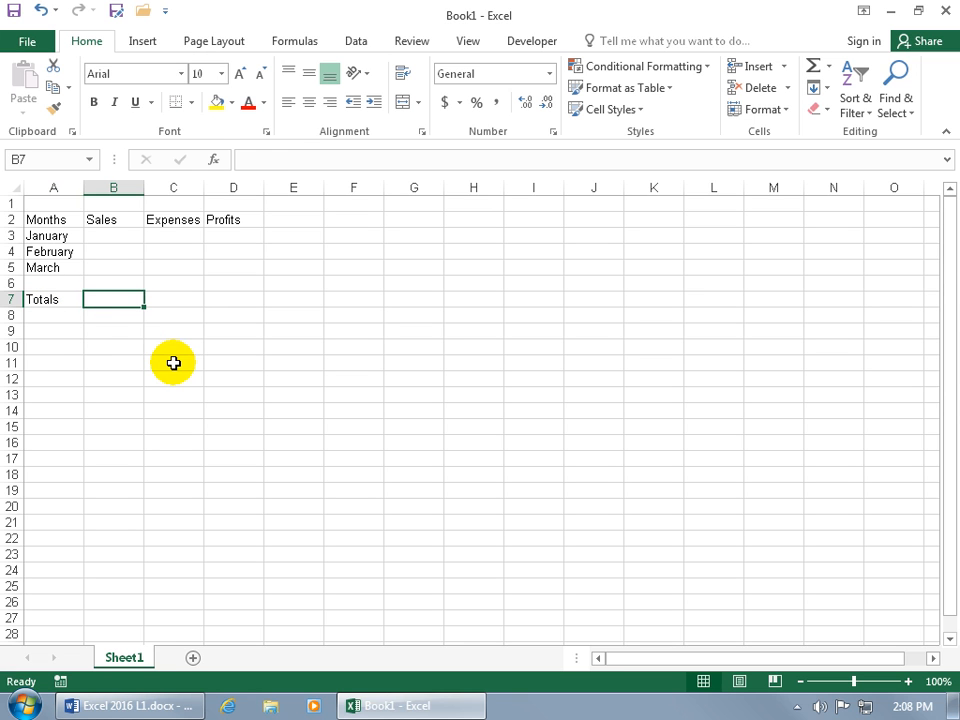
mouse_move(128, 328)
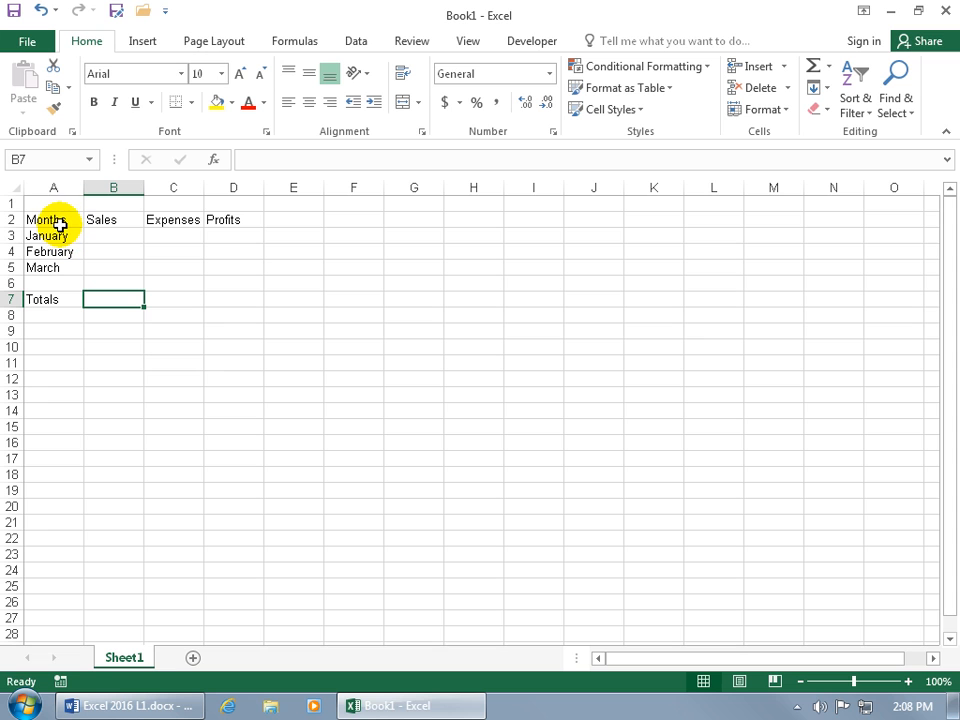
mouse_move(212, 220)
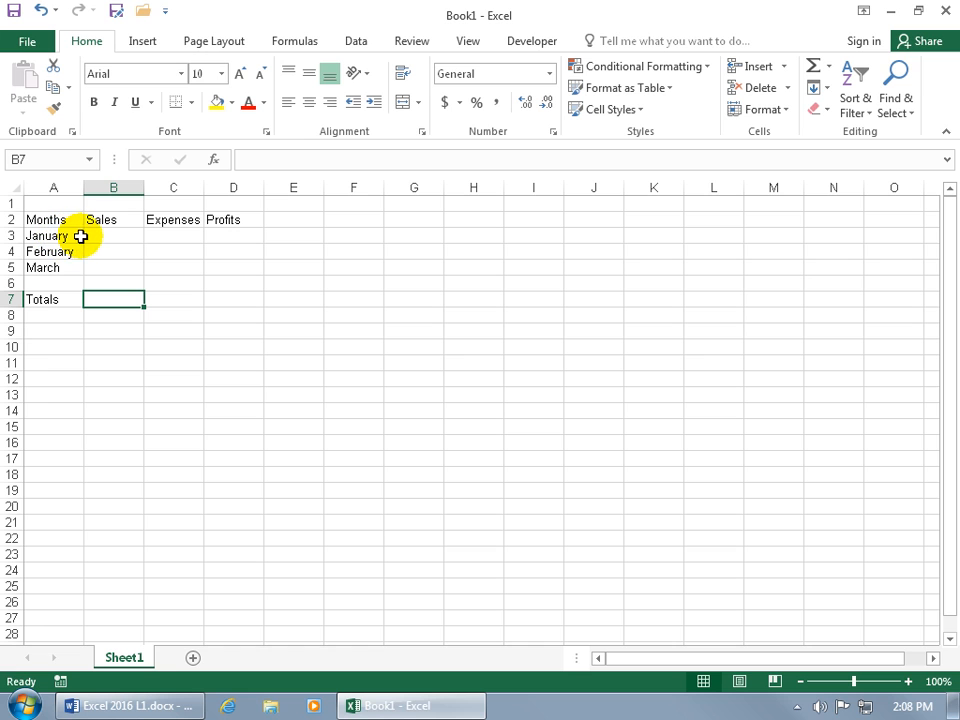
mouse_move(156, 252)
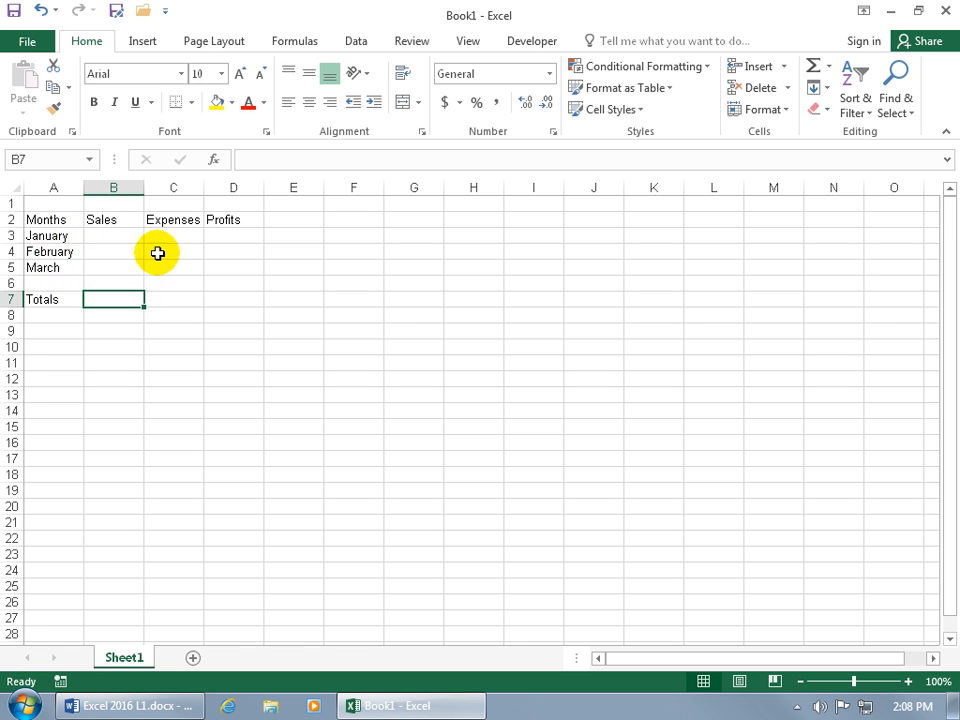
mouse_move(224, 252)
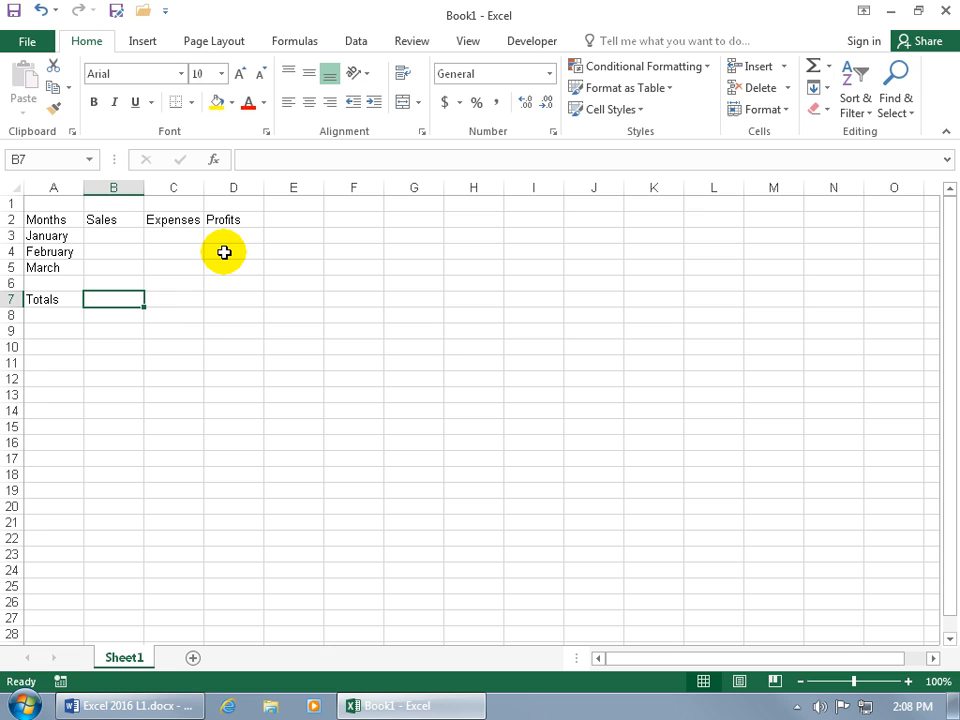
mouse_move(136, 296)
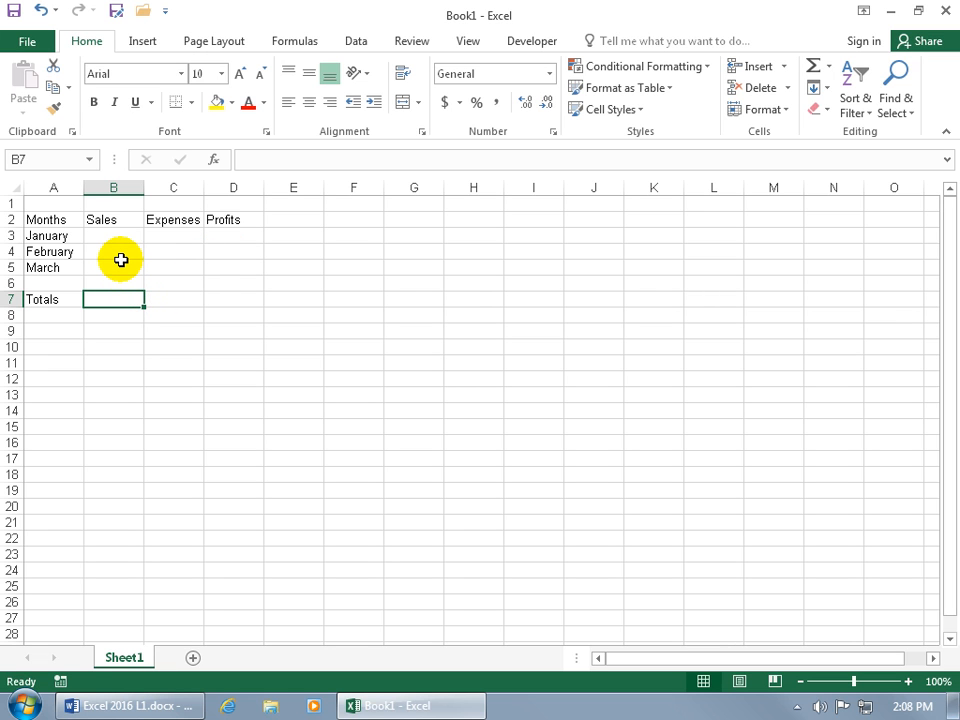
mouse_move(168, 270)
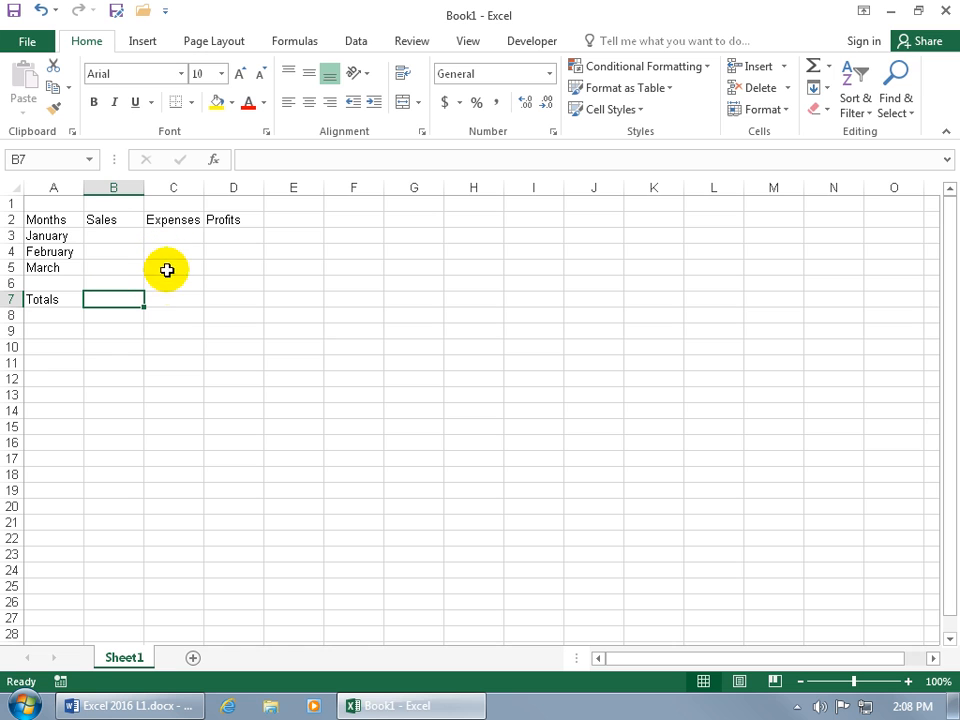
mouse_move(228, 300)
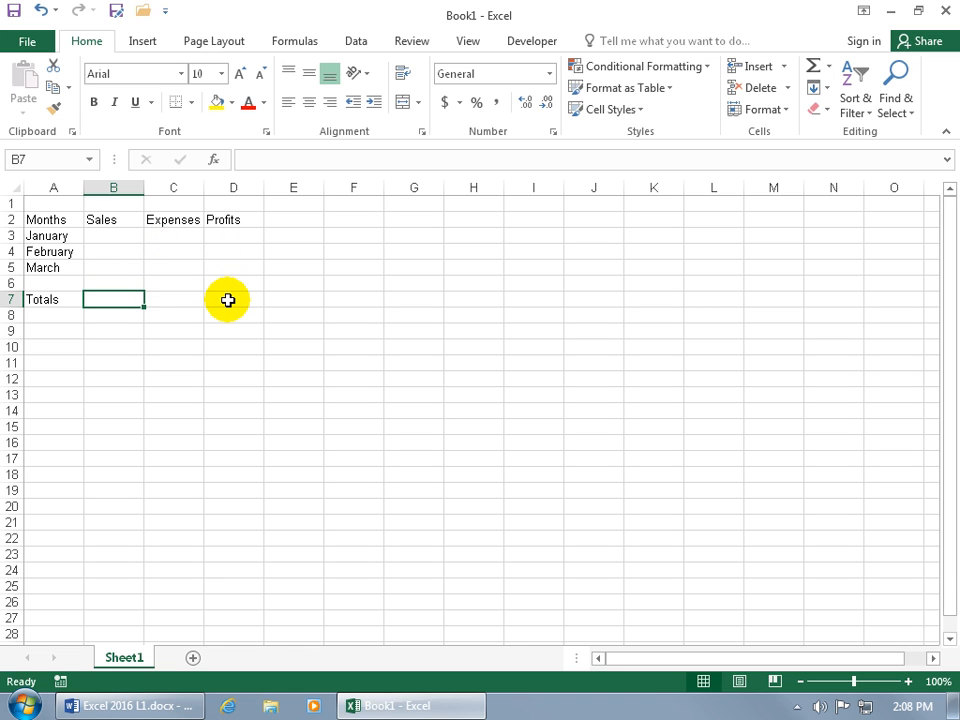
mouse_move(148, 260)
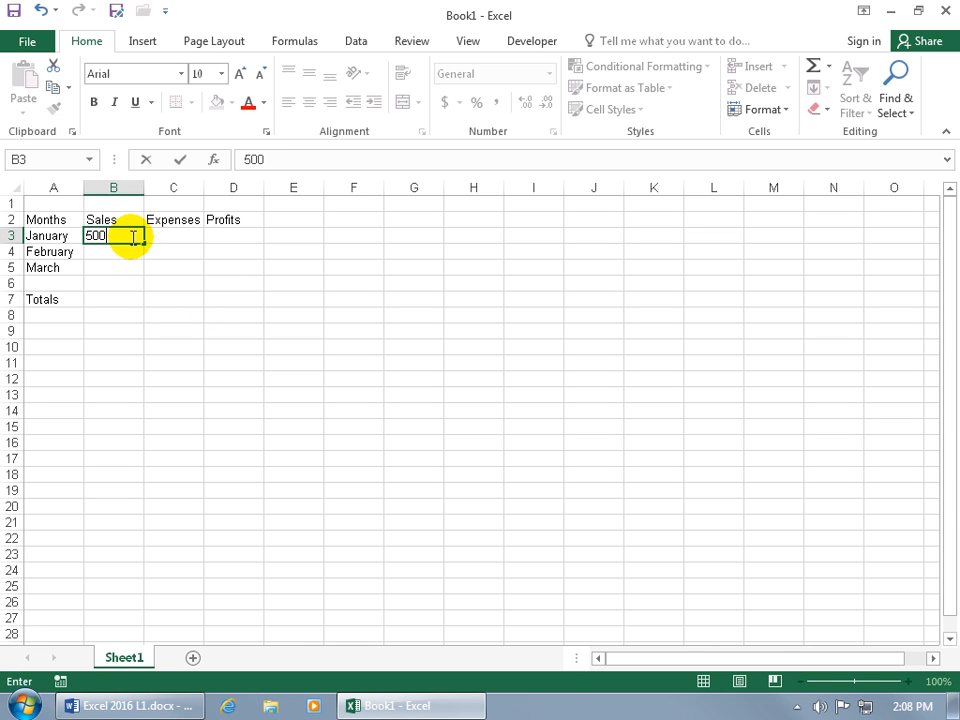
- Fill sales 500, 685, 195 in B3:B5 and expenses 110, 190, 5 in C3:C5
key("Return")
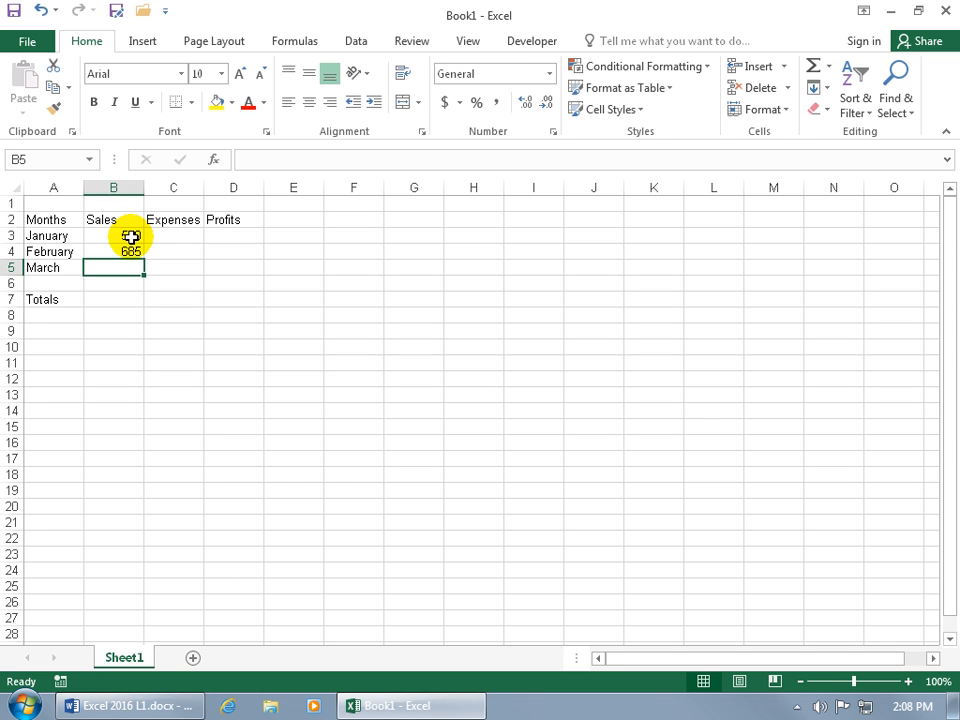
type("195")
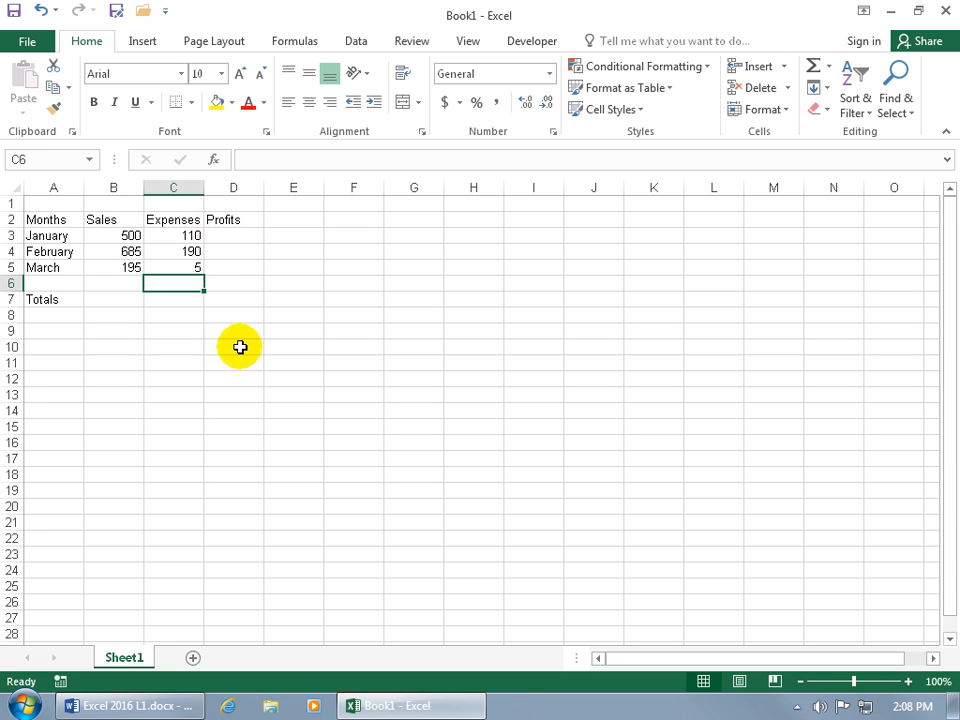
mouse_move(240, 354)
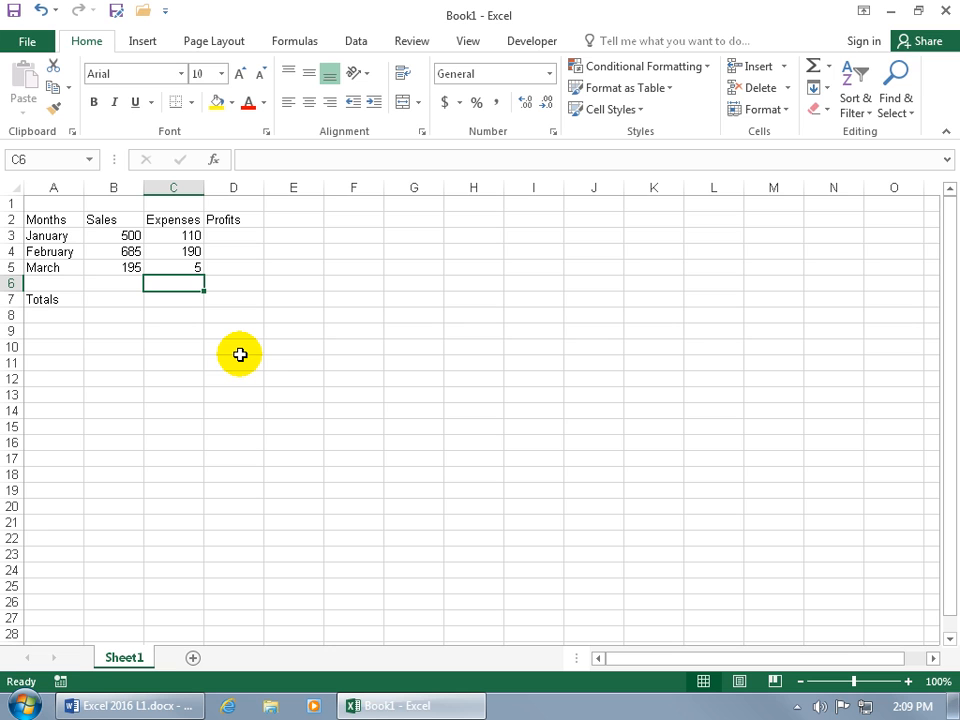
mouse_move(212, 344)
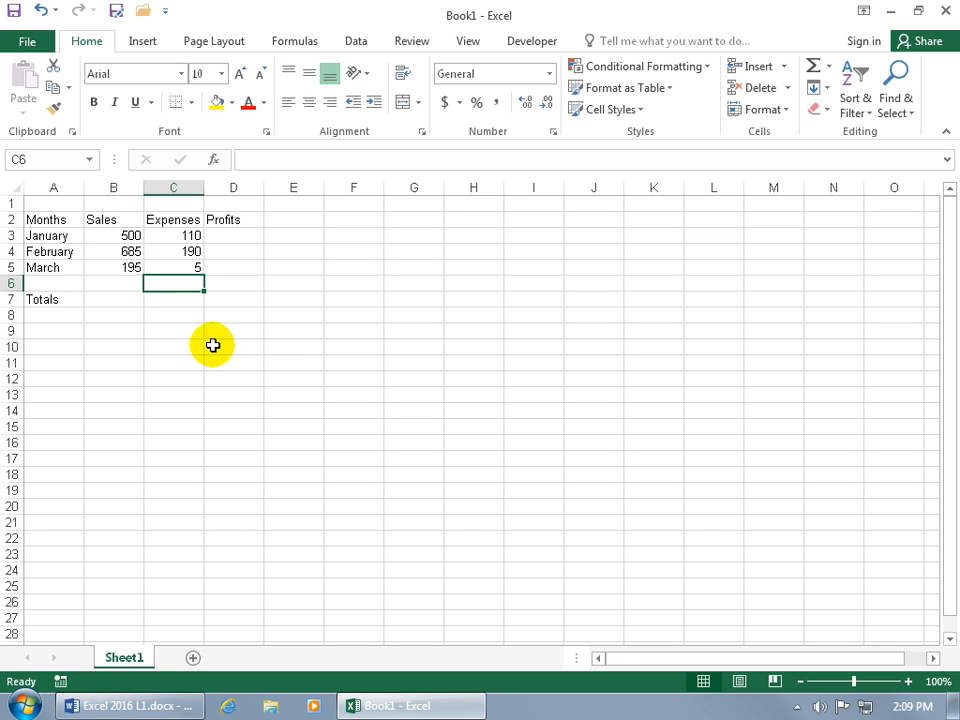
mouse_move(152, 304)
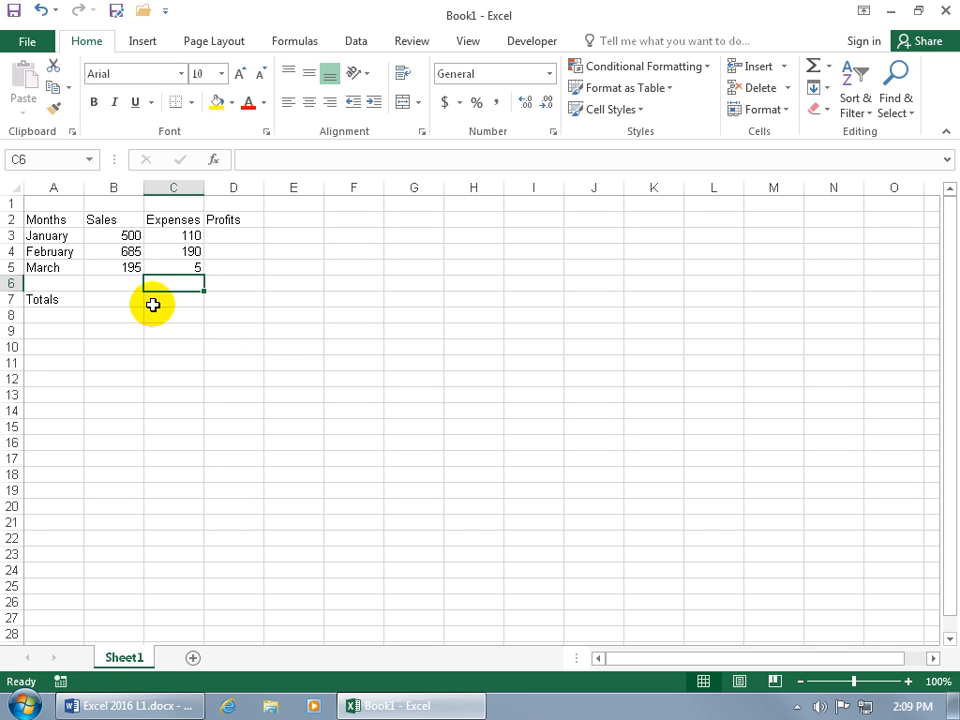
mouse_move(250, 240)
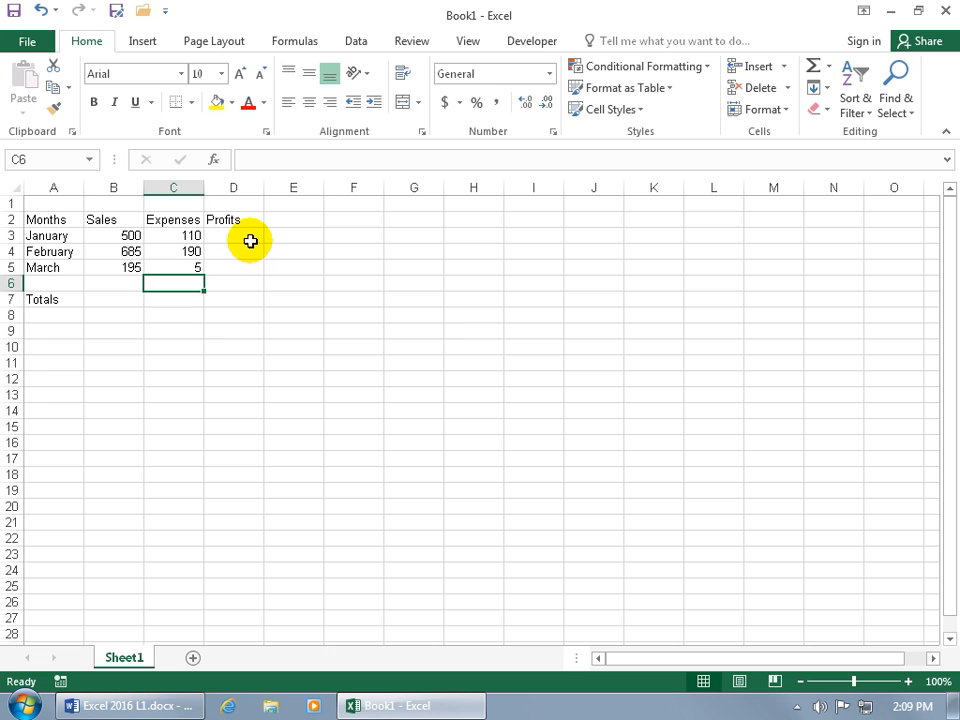